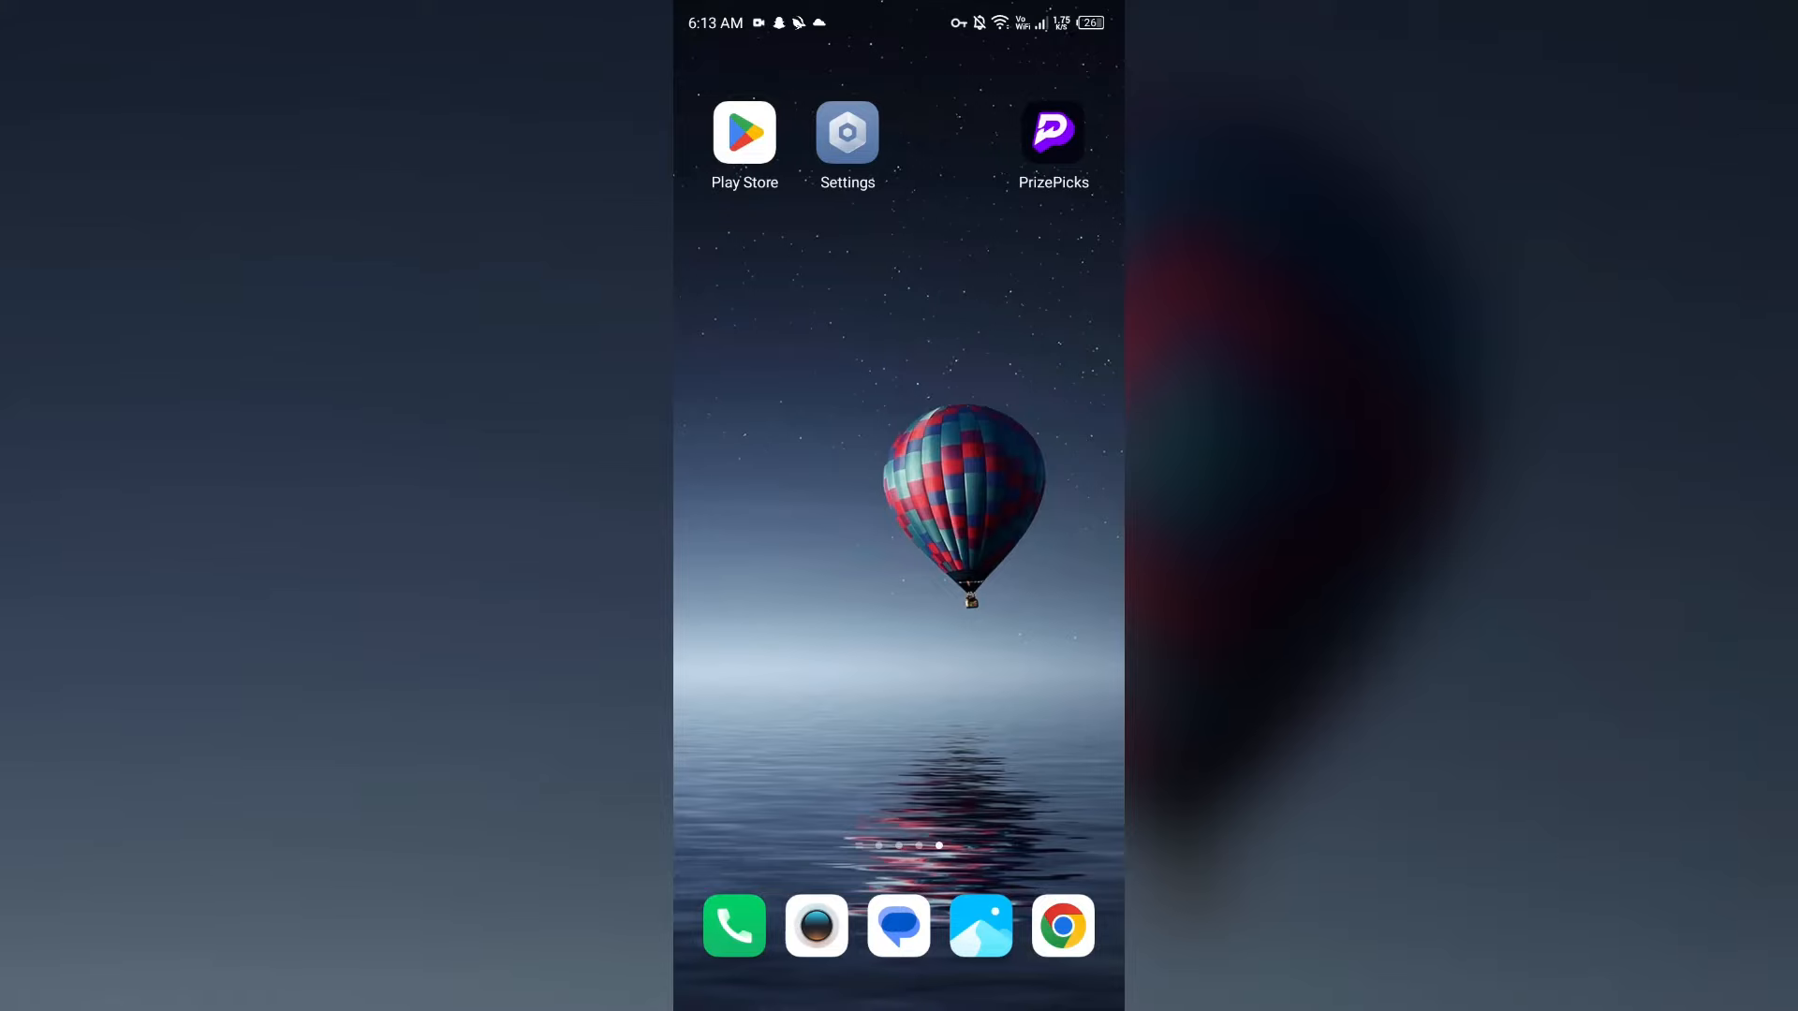
- Run the internet speed test again from a Google search in the browser
{"action": "left_click", "coordinate": [1061, 925]}
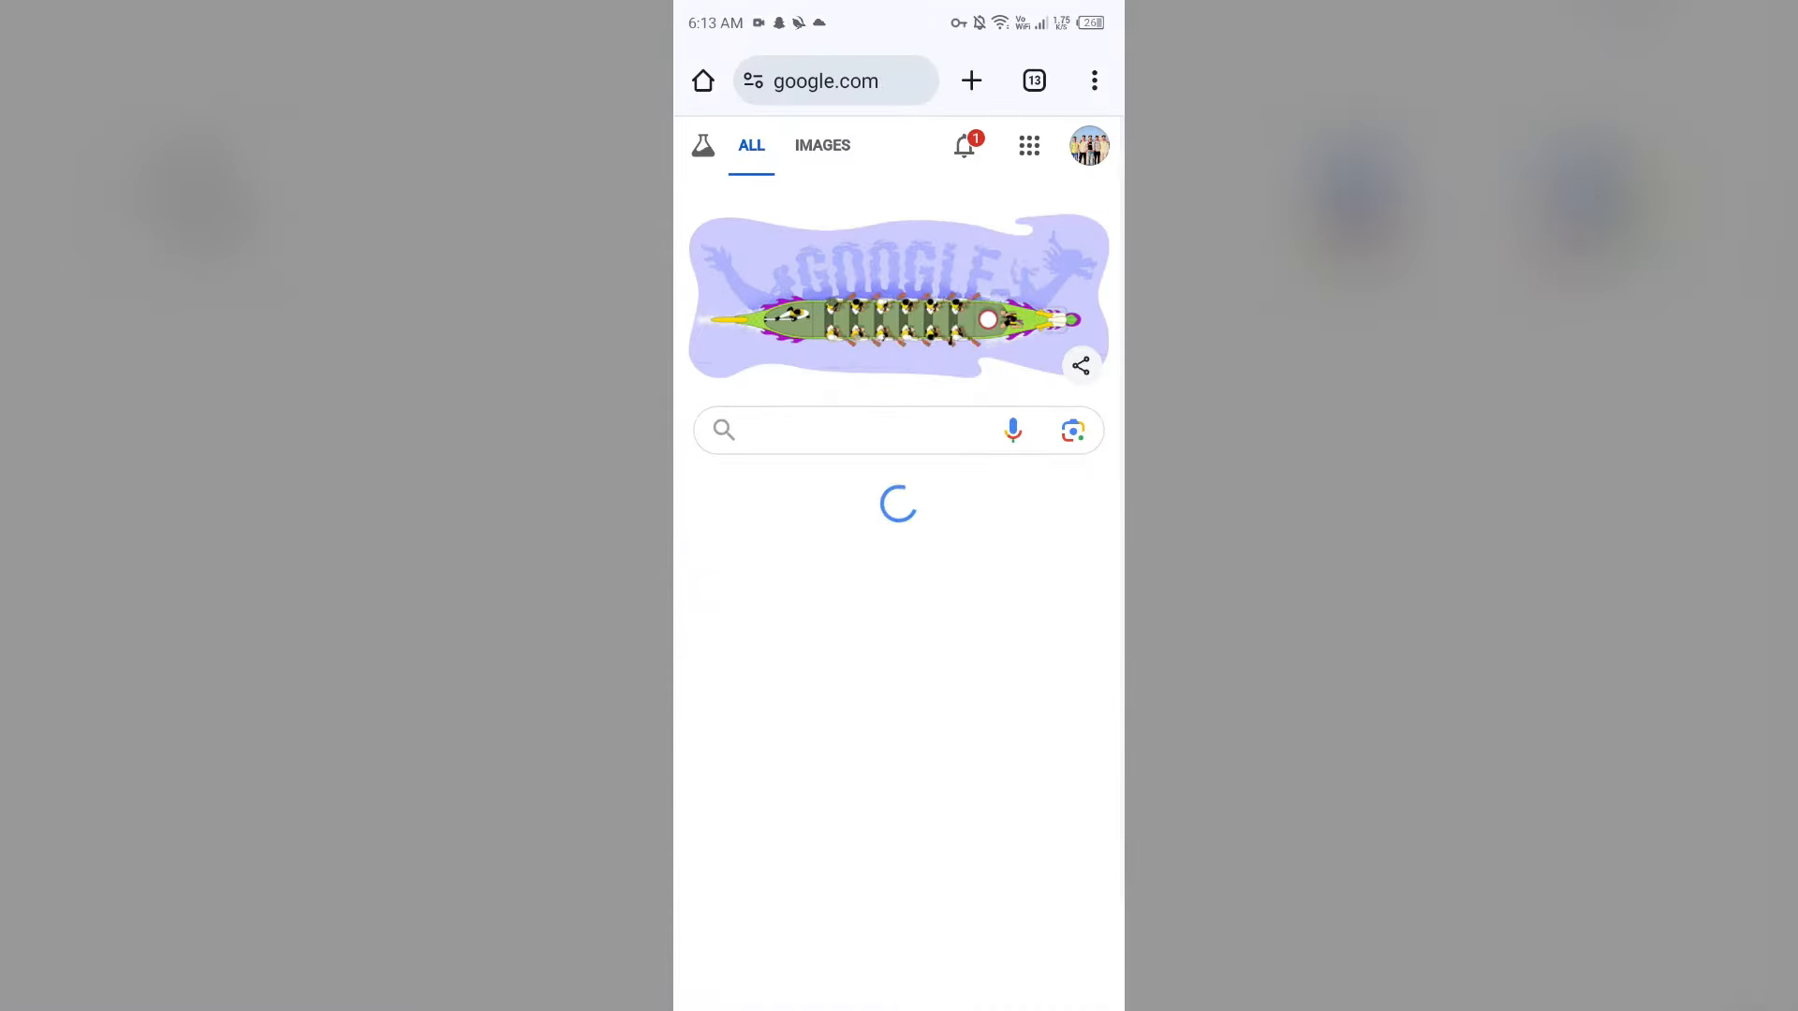
{"action": "left_click", "coordinate": [852, 430]}
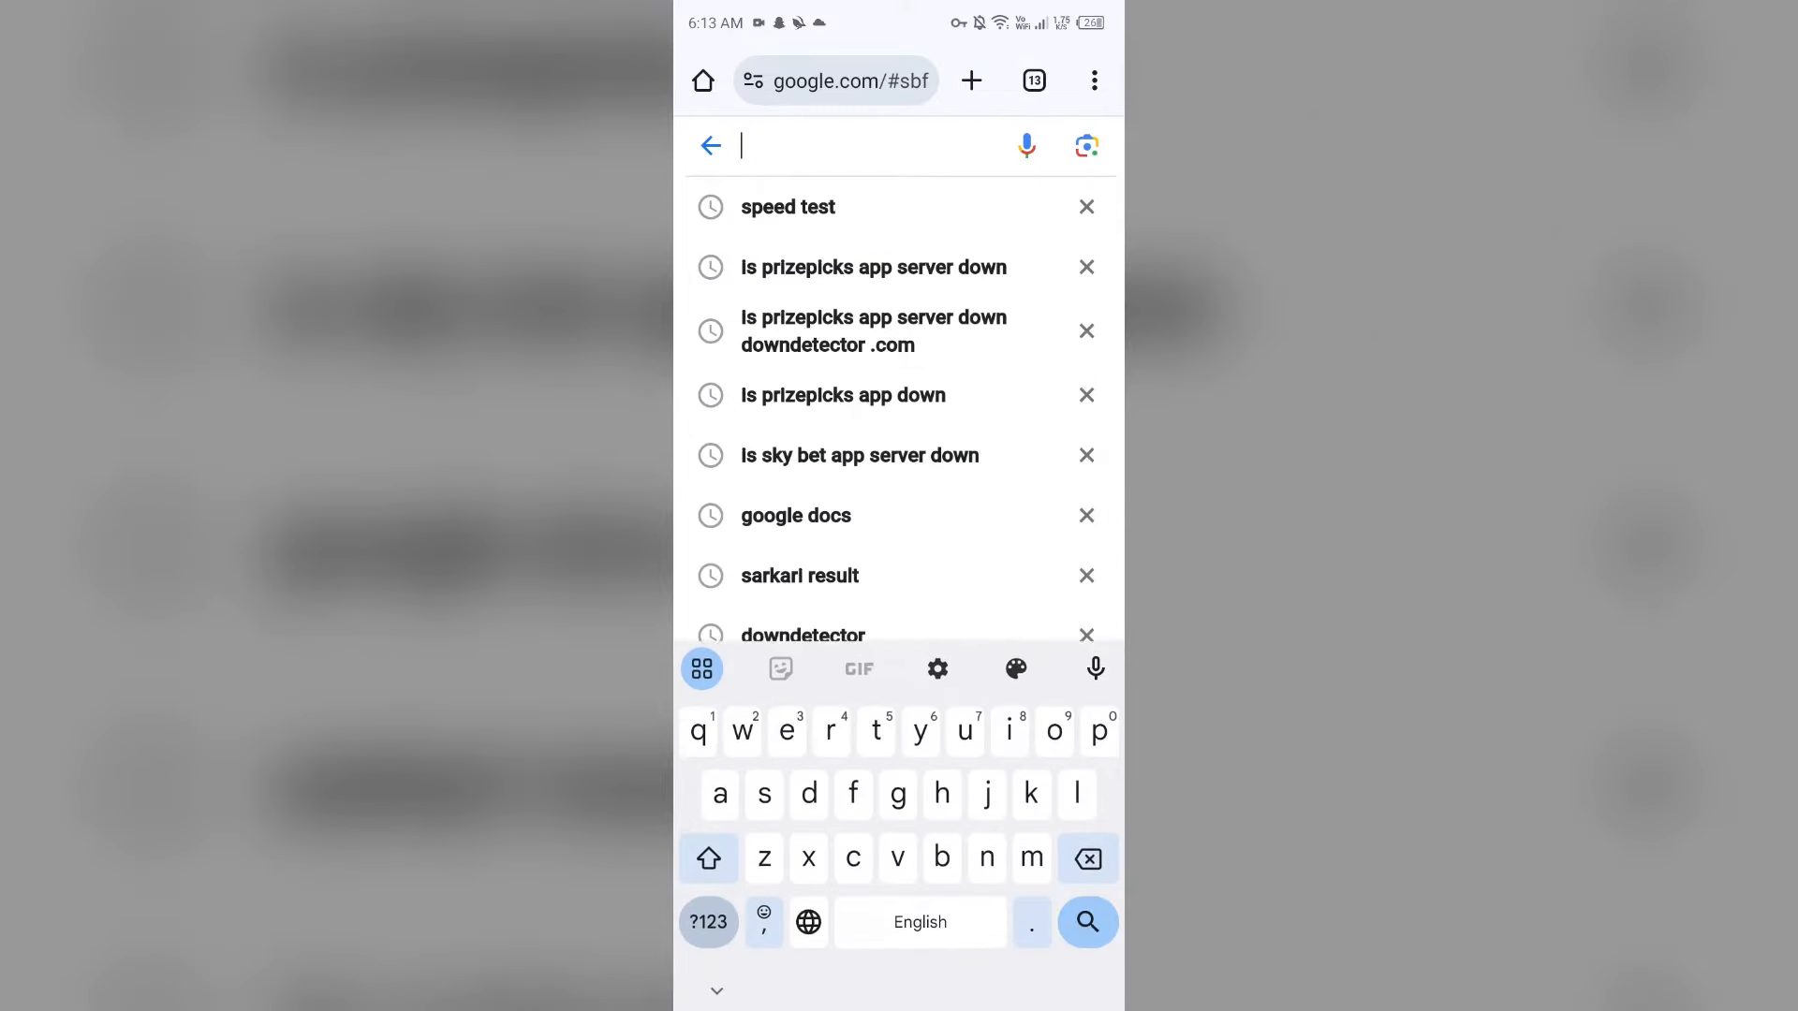
{"action": "left_click", "coordinate": [788, 207]}
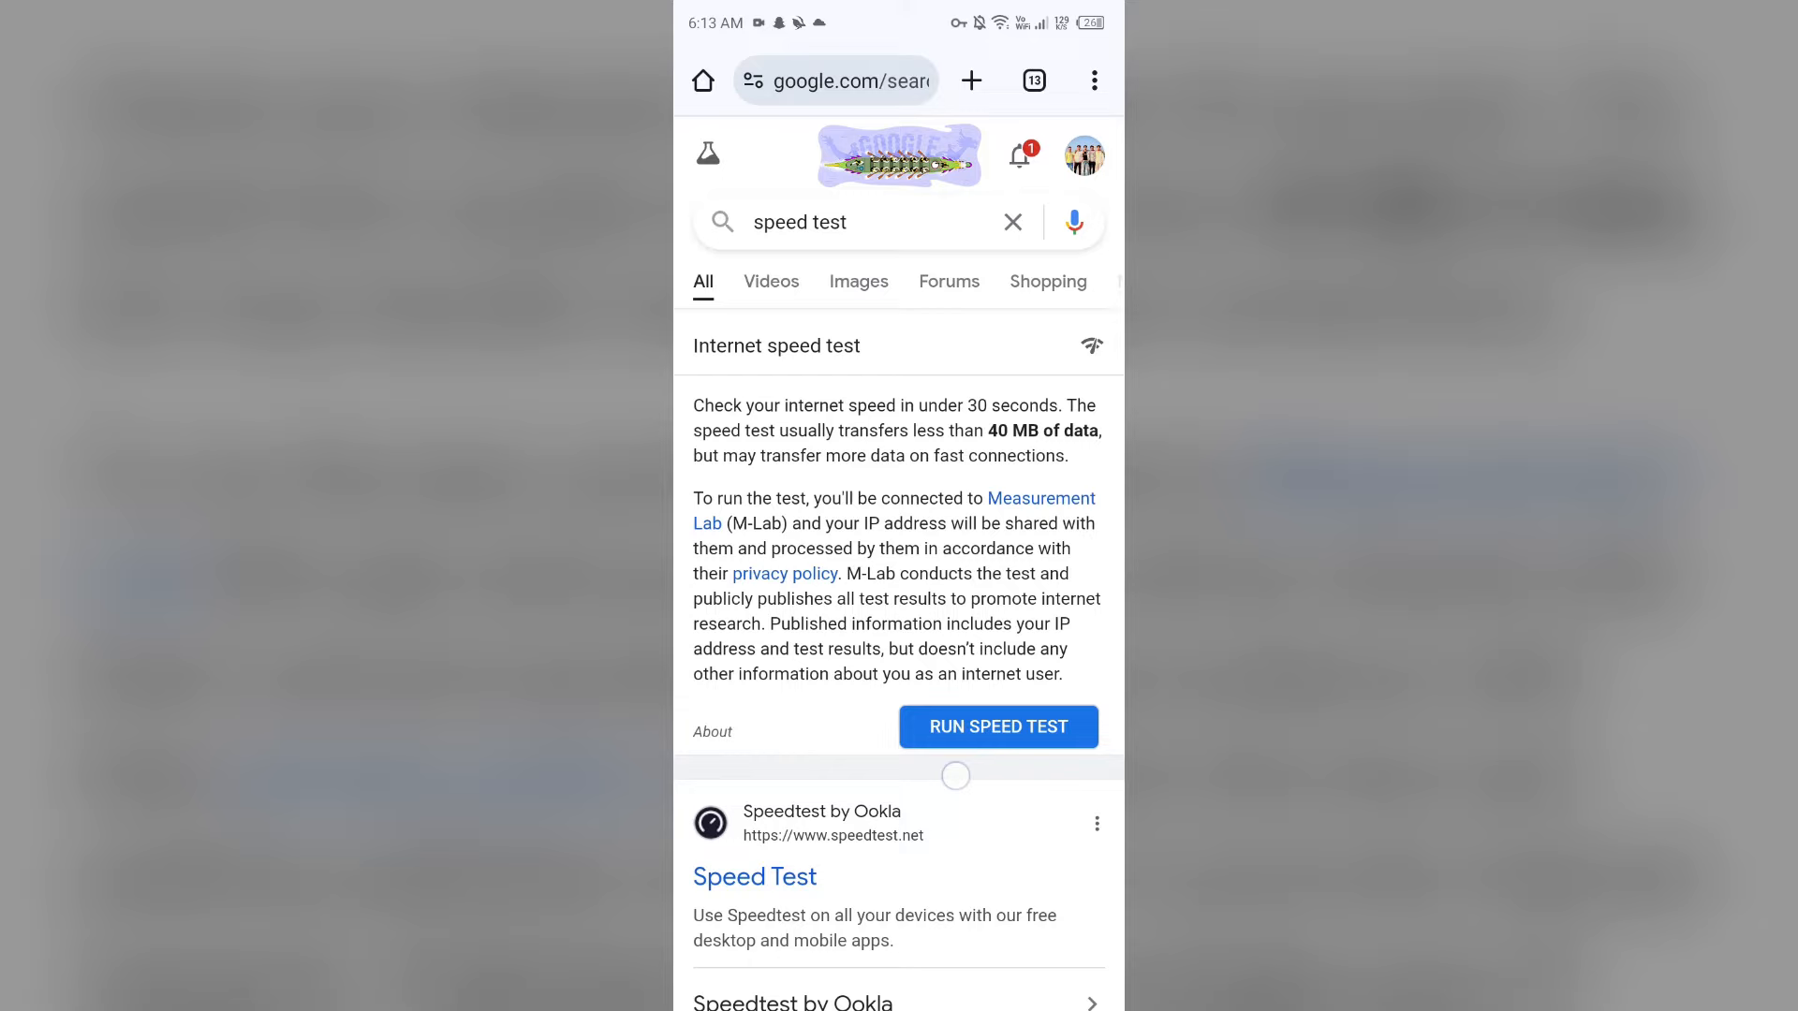
{"action": "left_click", "coordinate": [998, 726]}
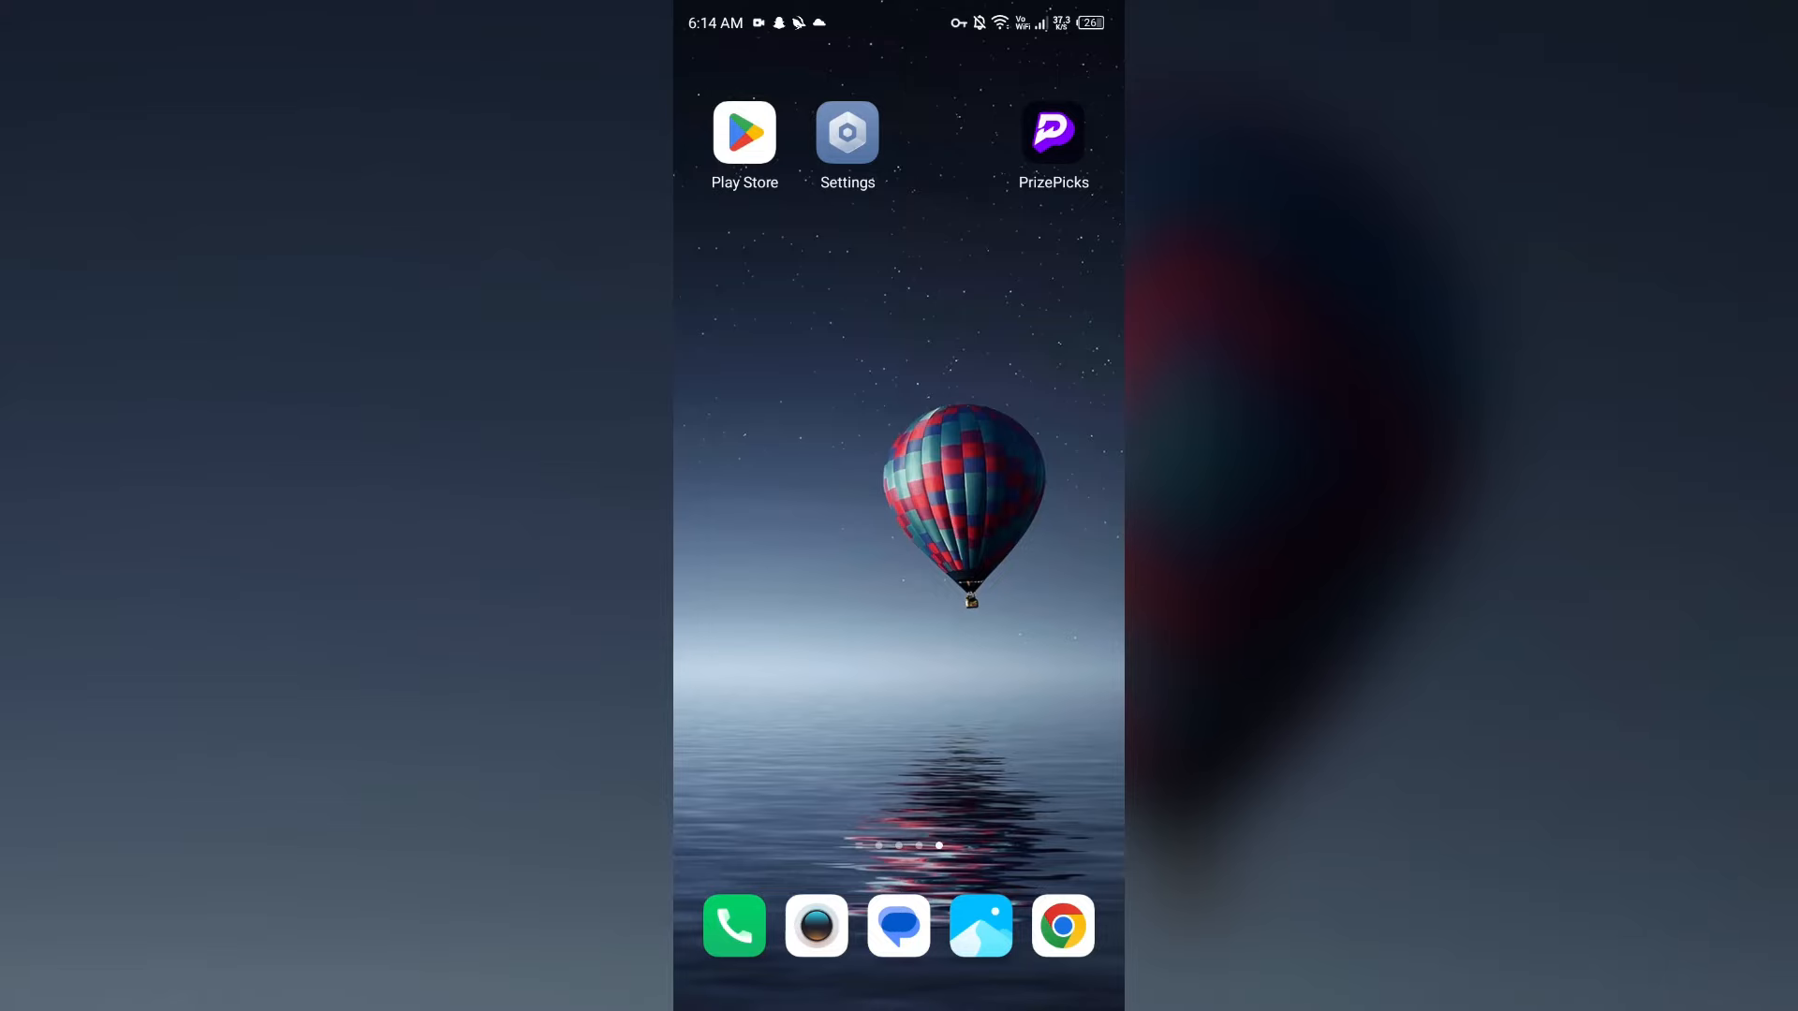
- Clear the PrizePicks app cache from its storage details in Settings' app list
{"action": "left_click", "coordinate": [847, 132]}
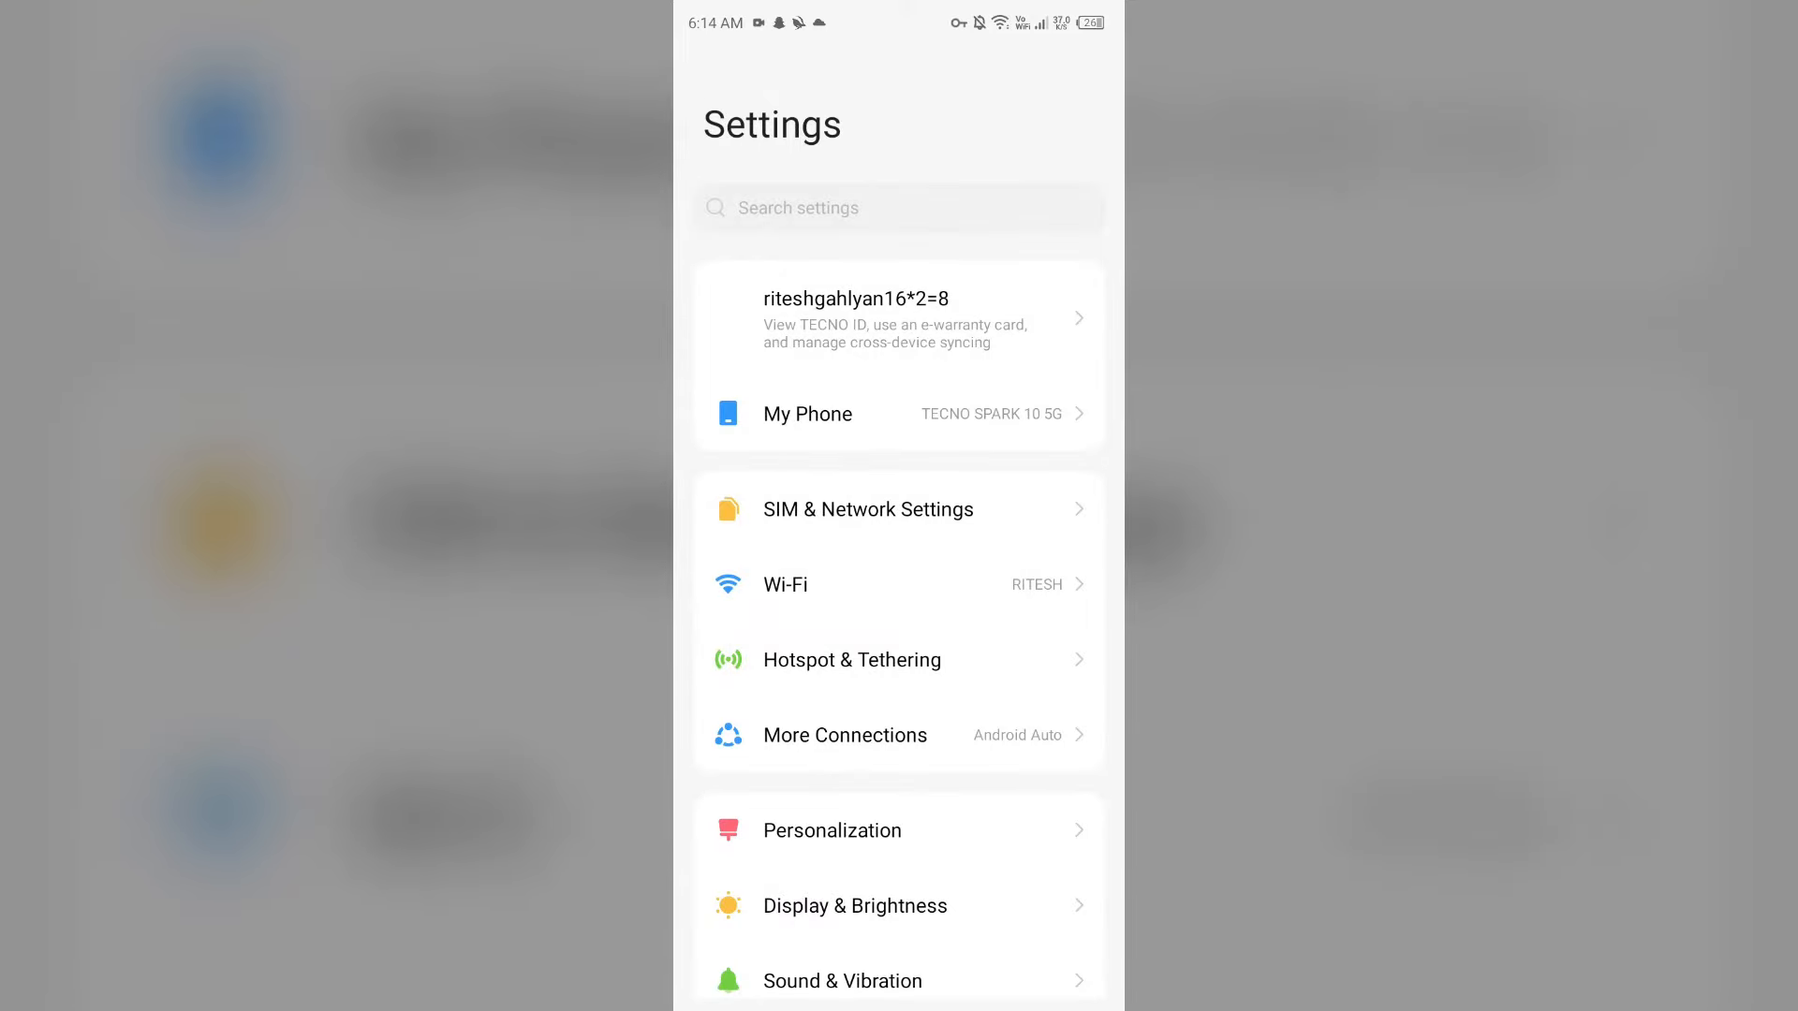
{"action": "scroll", "scroll_direction": "down", "scroll_amount": 3}
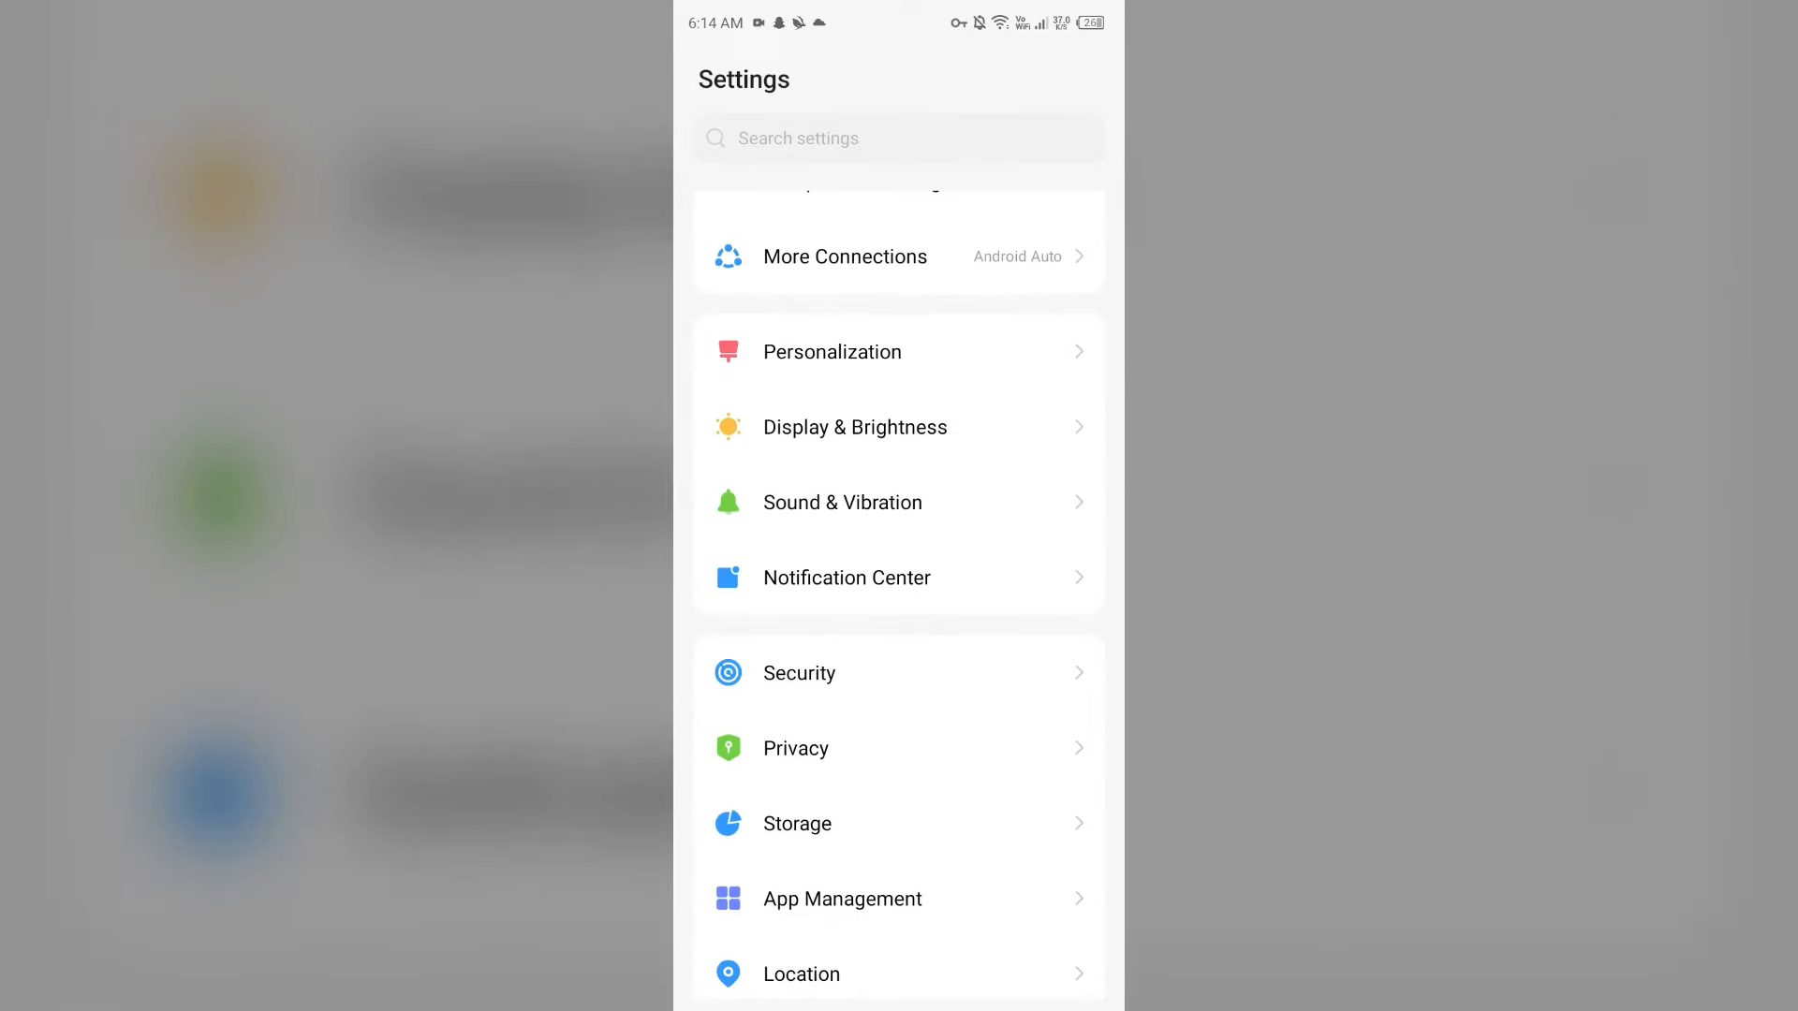
{"action": "left_click", "coordinate": [843, 898]}
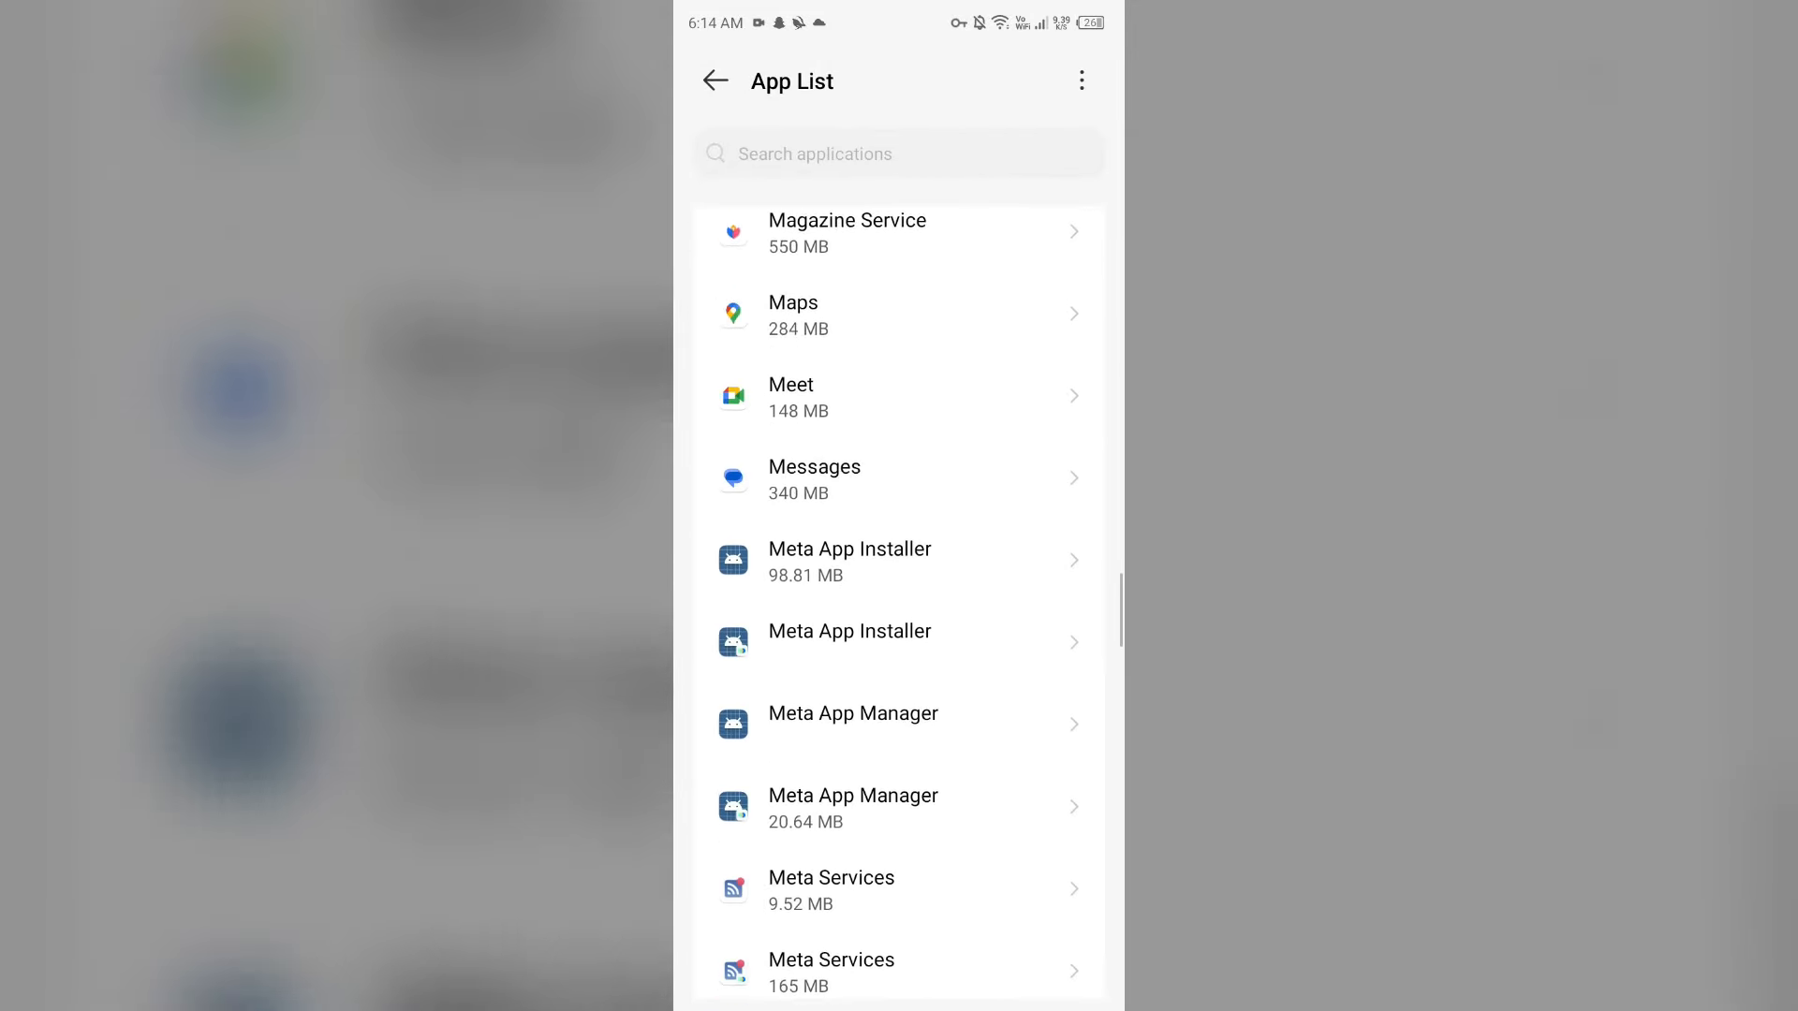
{"action": "scroll", "scroll_direction": "down", "scroll_amount": 3}
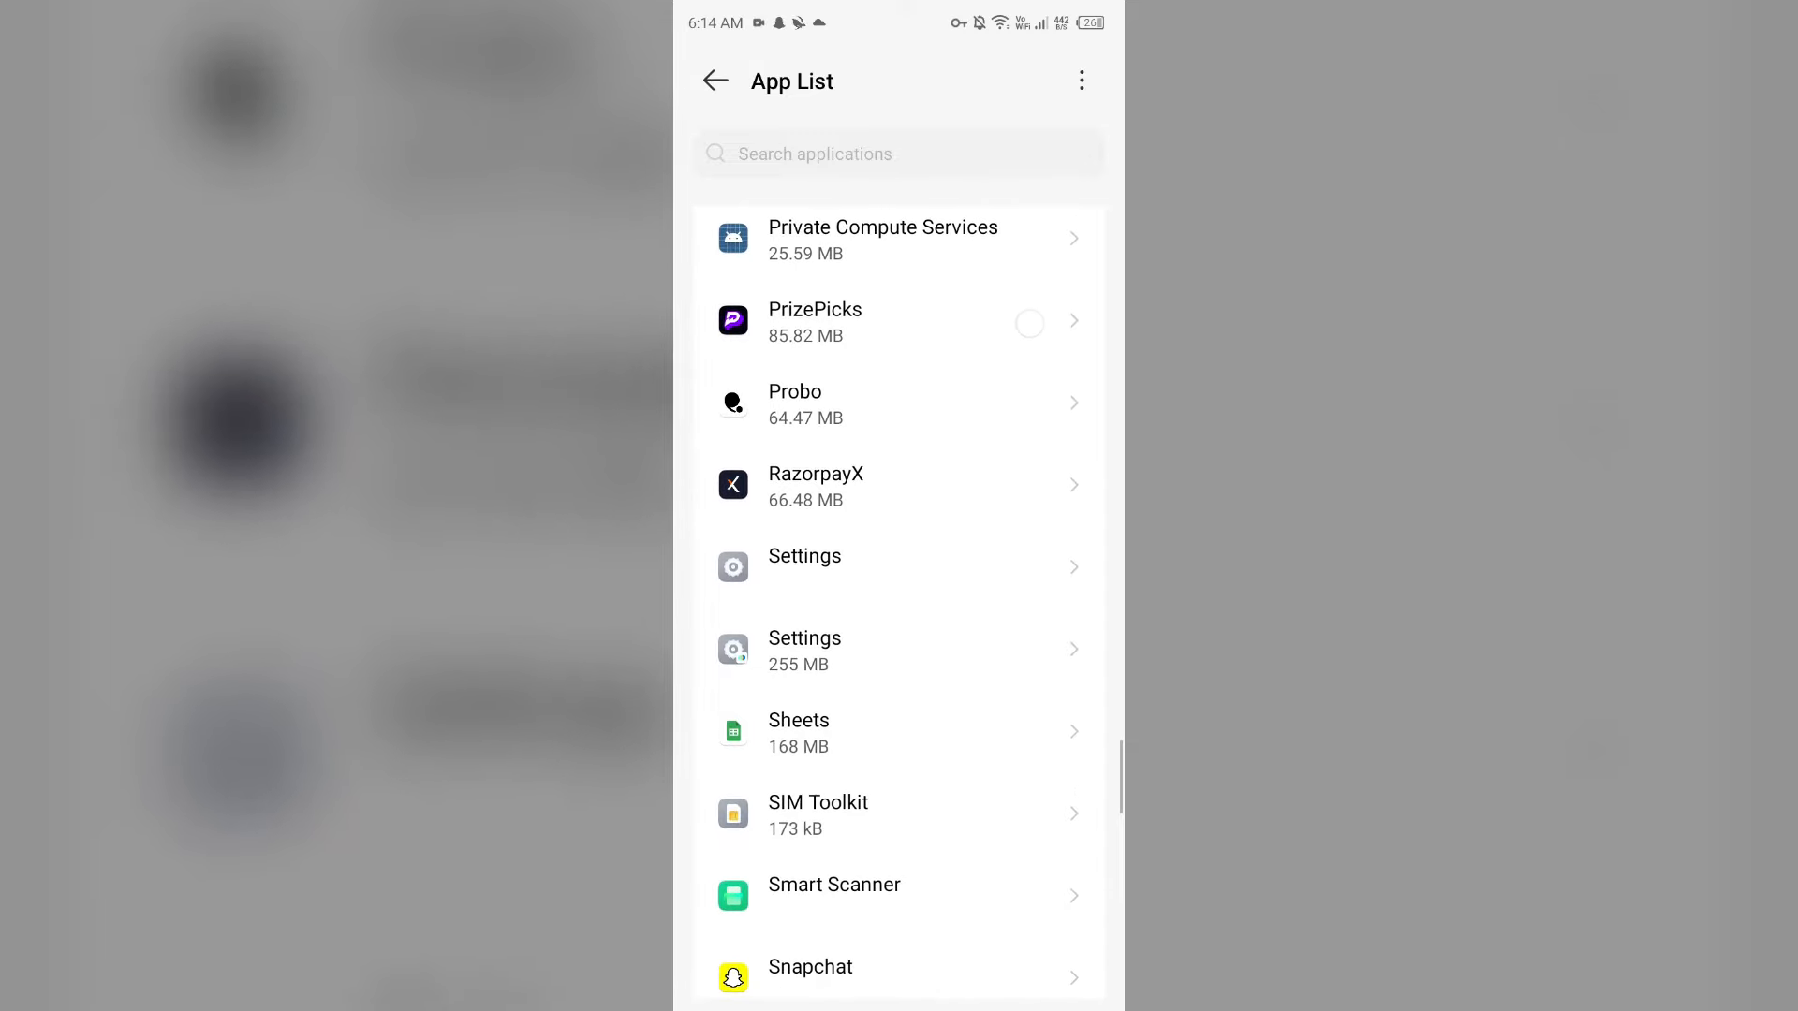
{"action": "left_click", "coordinate": [840, 322]}
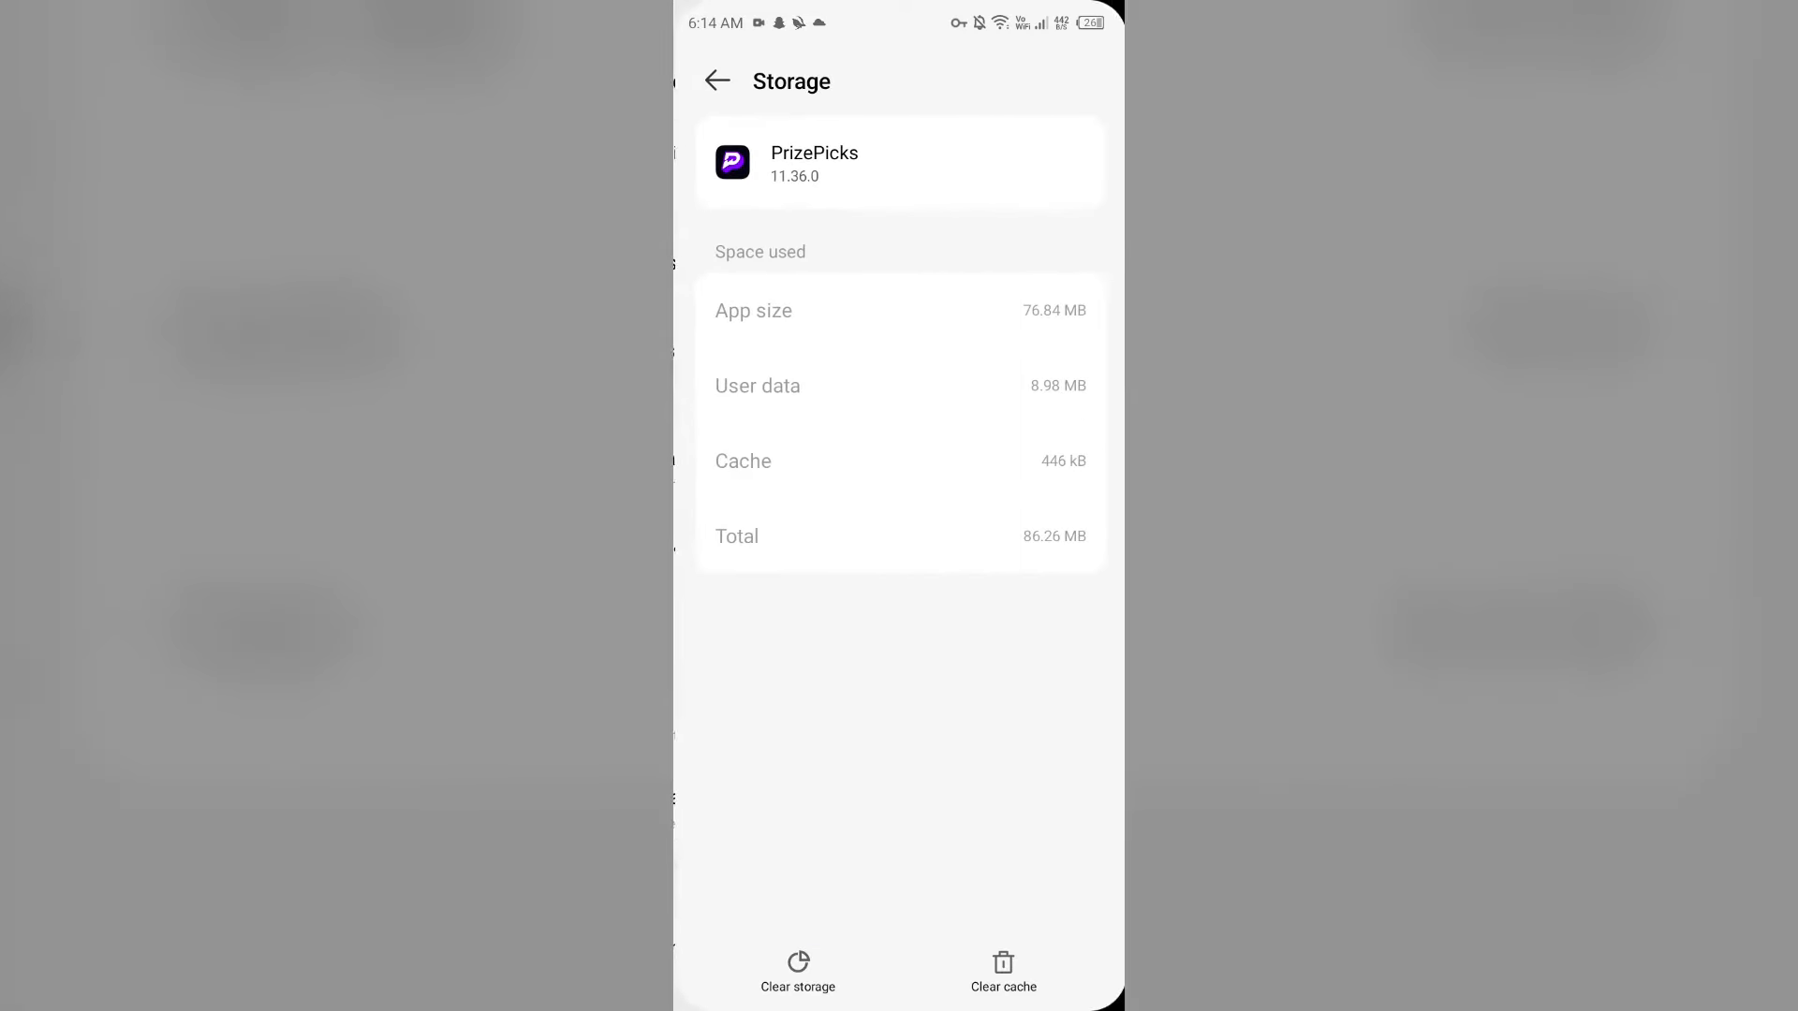
{"action": "left_click", "coordinate": [1002, 971]}
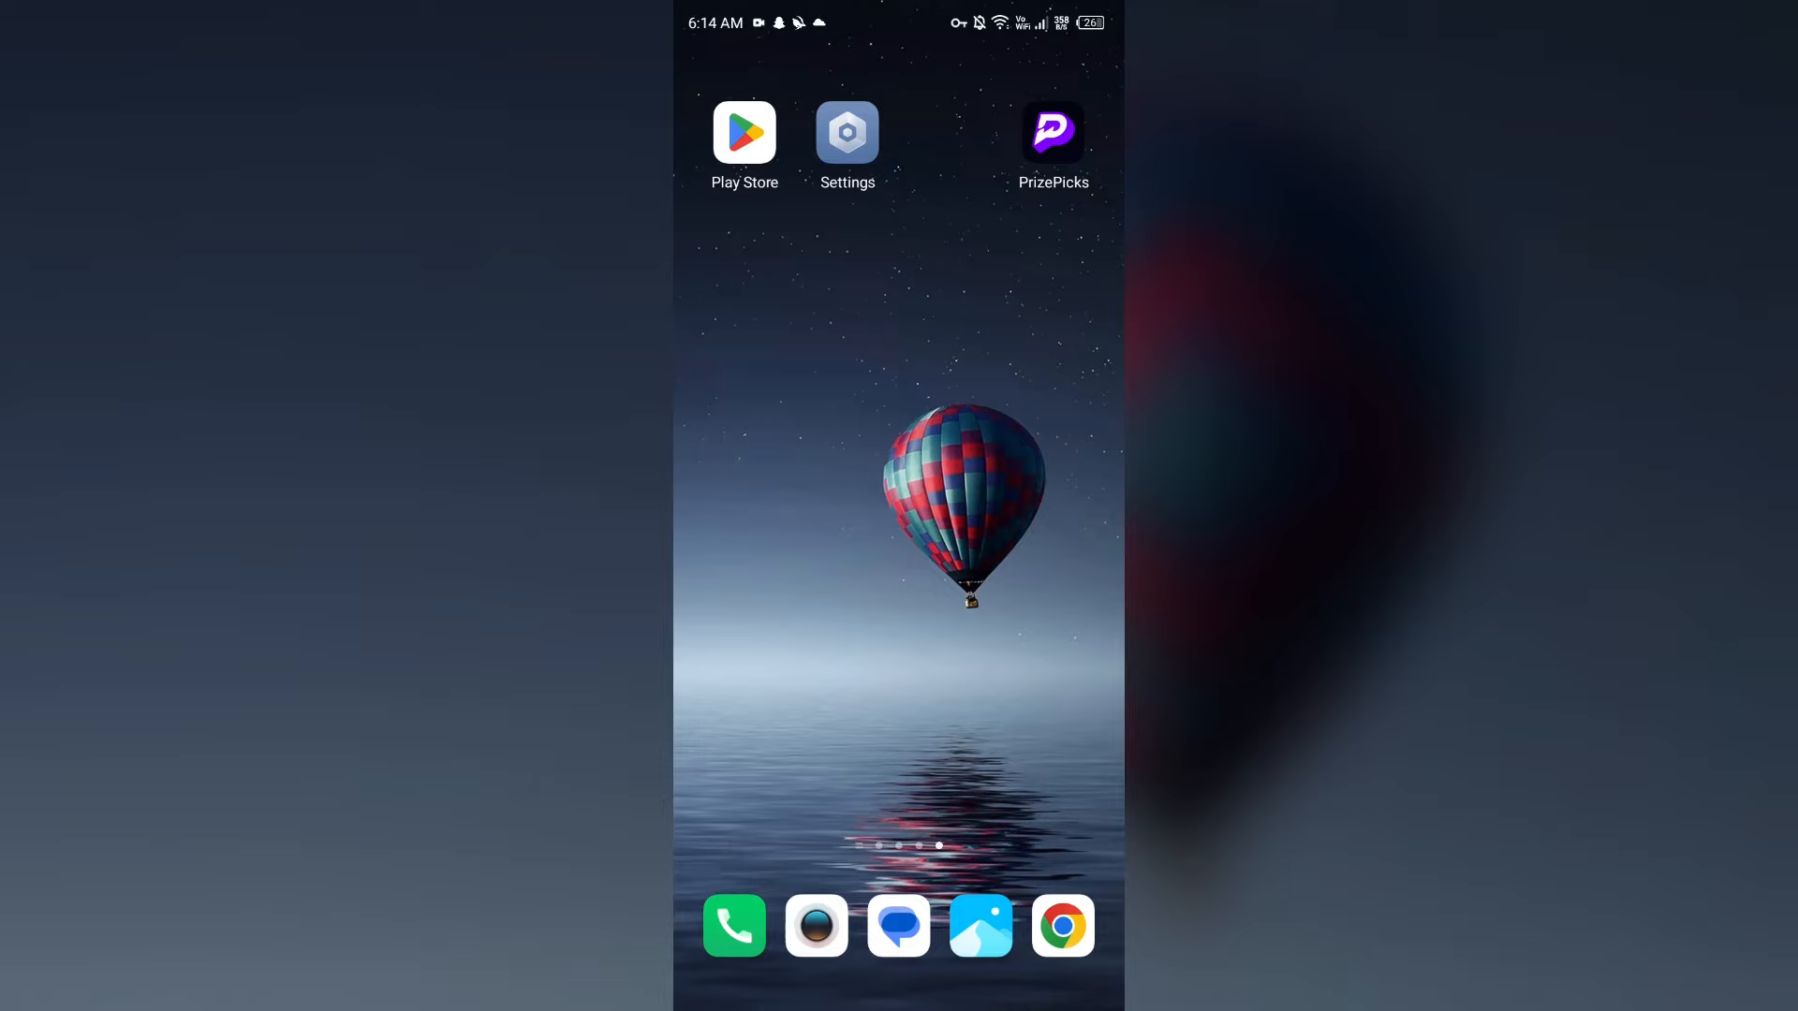
{"action": "left_click", "coordinate": [744, 133]}
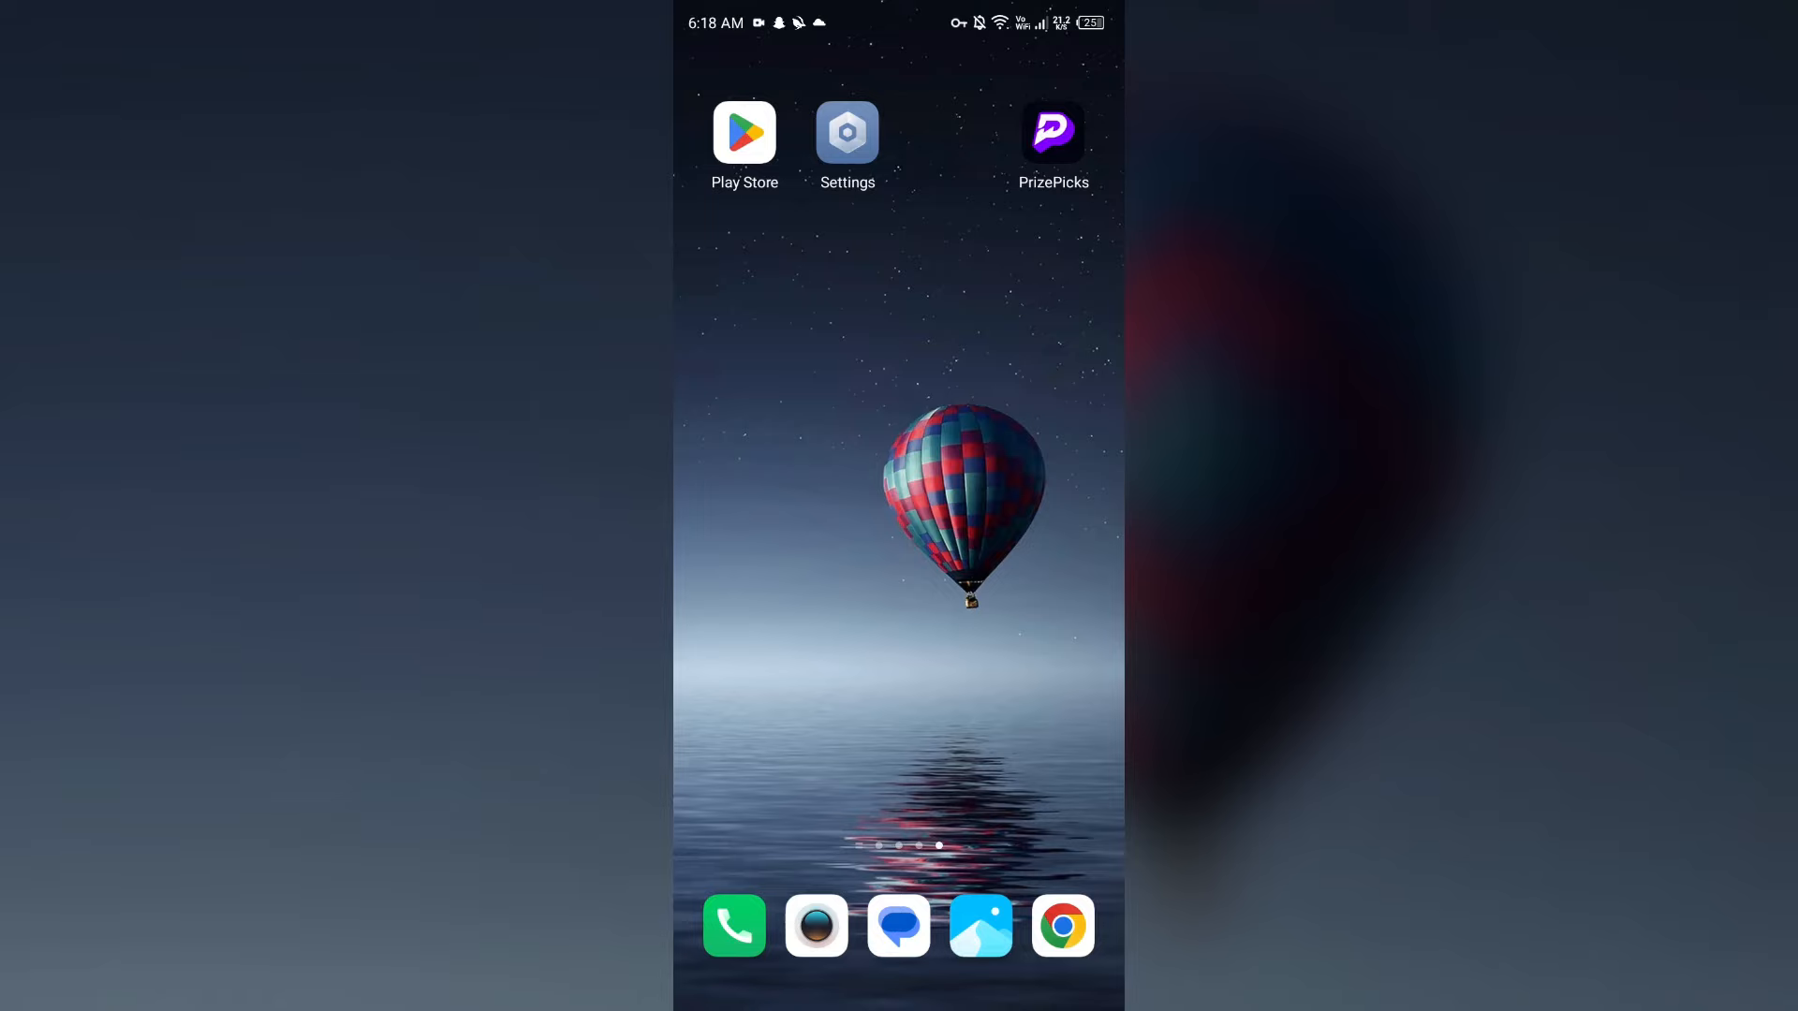
- Search 'downdetector.com' in Chrome, open the Downdetector site, then start a new email
{"action": "left_click", "coordinate": [1062, 925]}
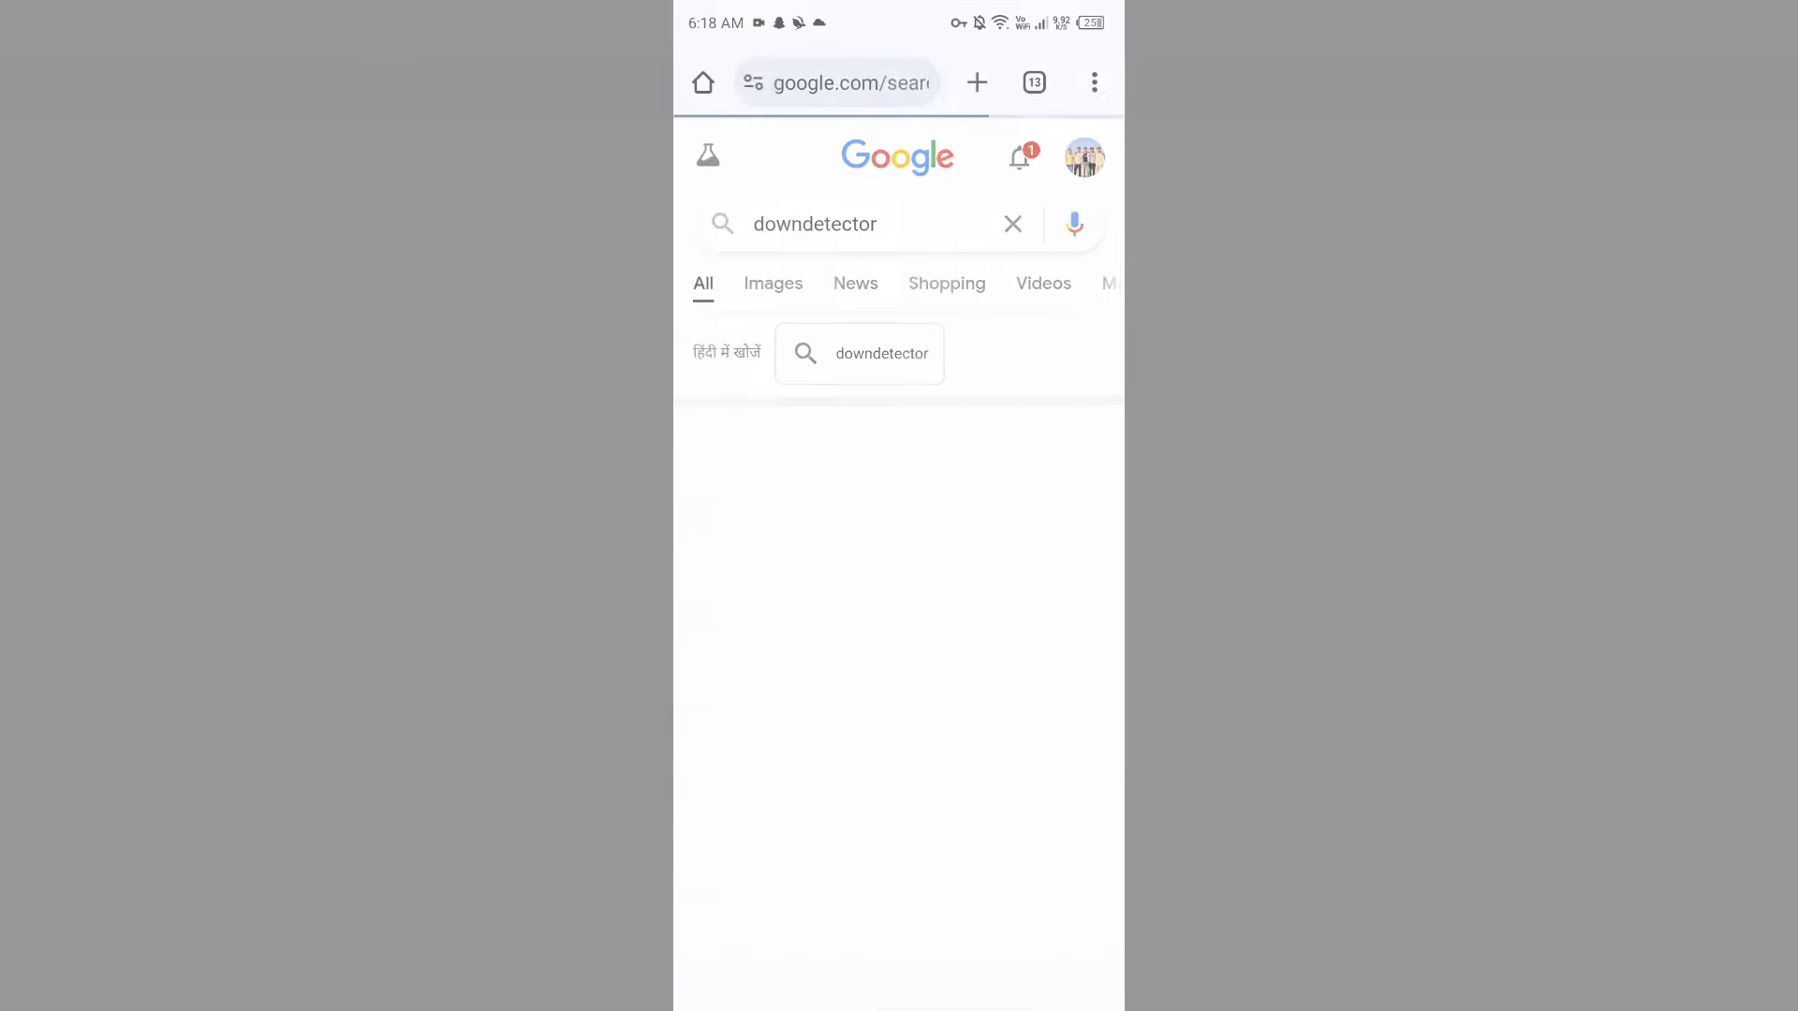
{"action": "left_click", "coordinate": [854, 224]}
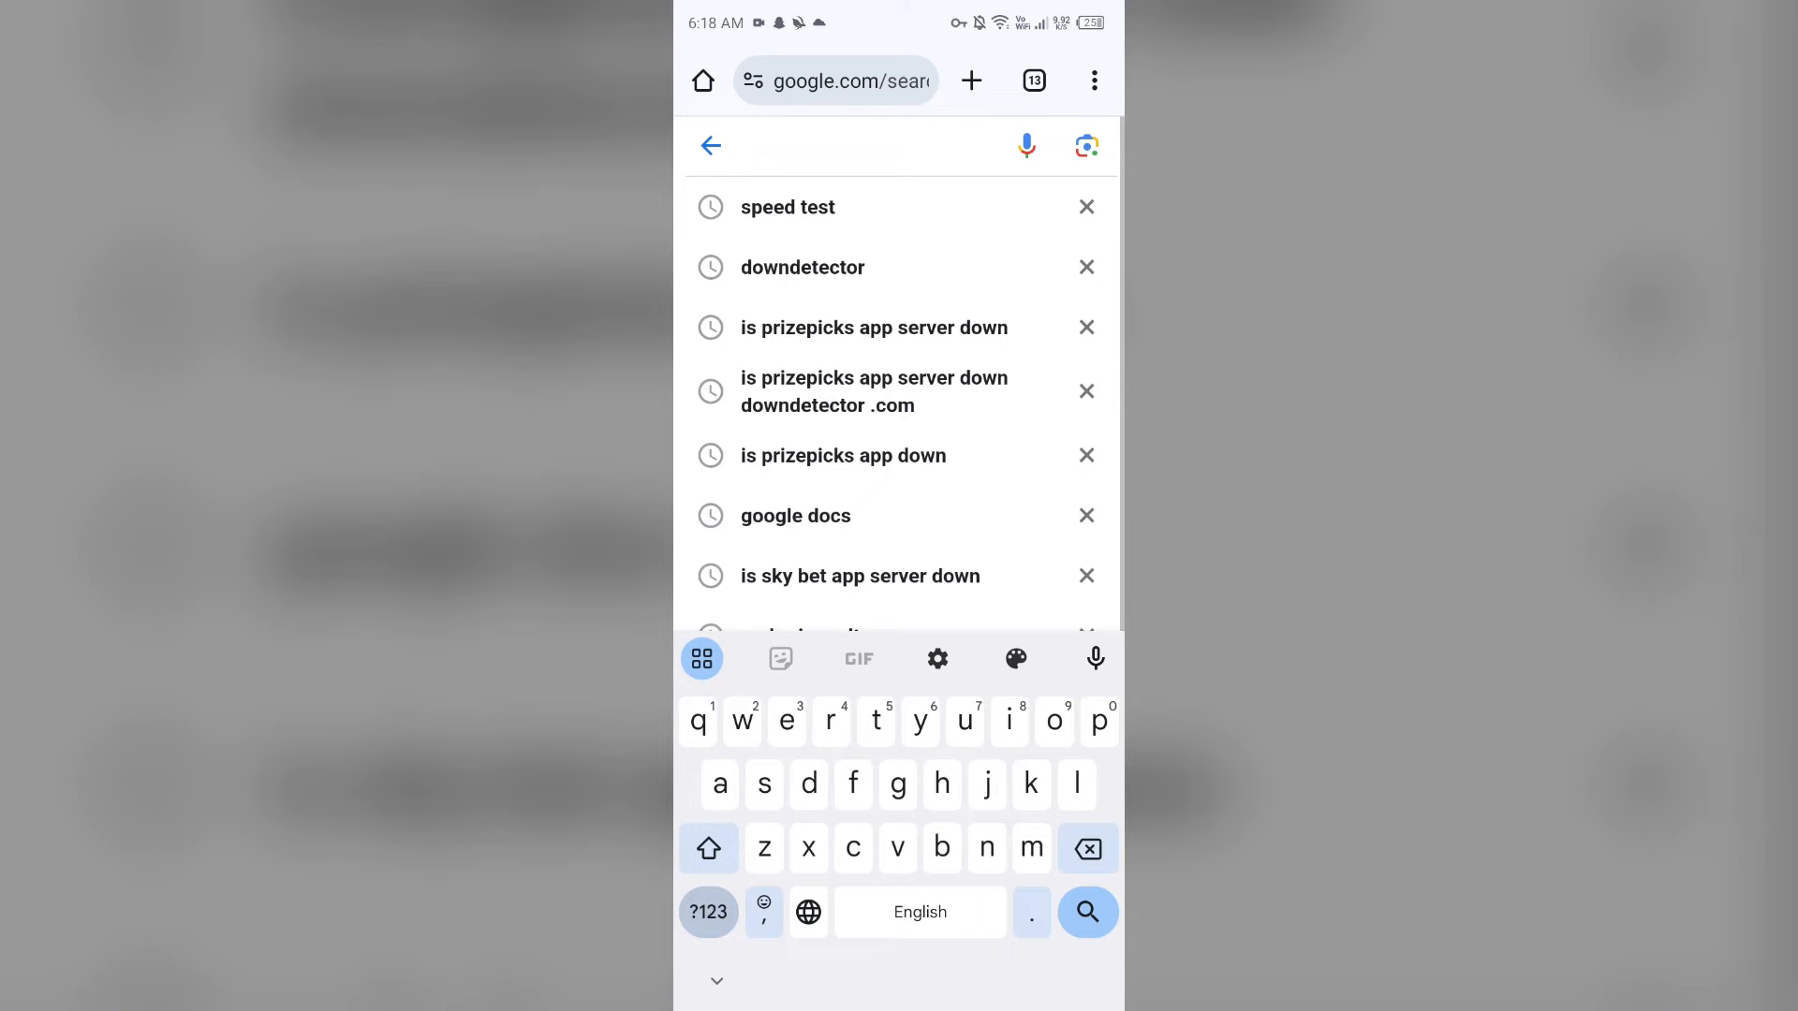
{"action": "type", "text": "d"}
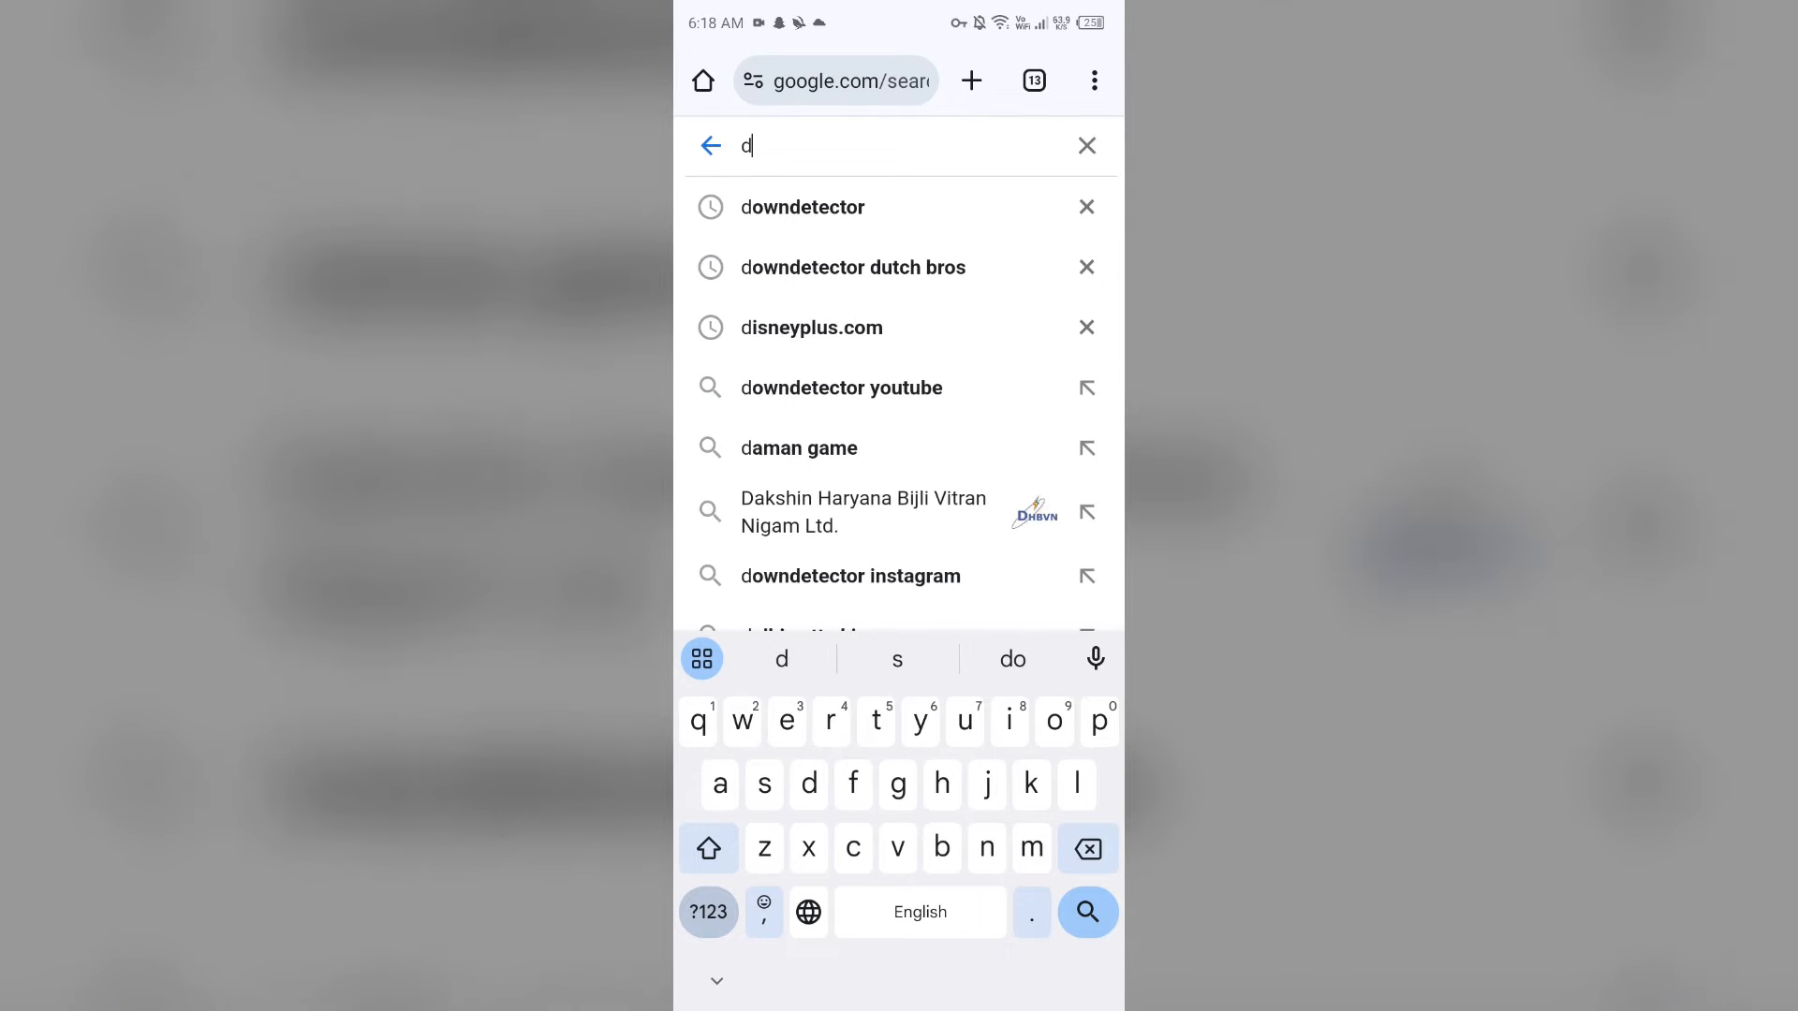
{"action": "type", "text": "owndetector"}
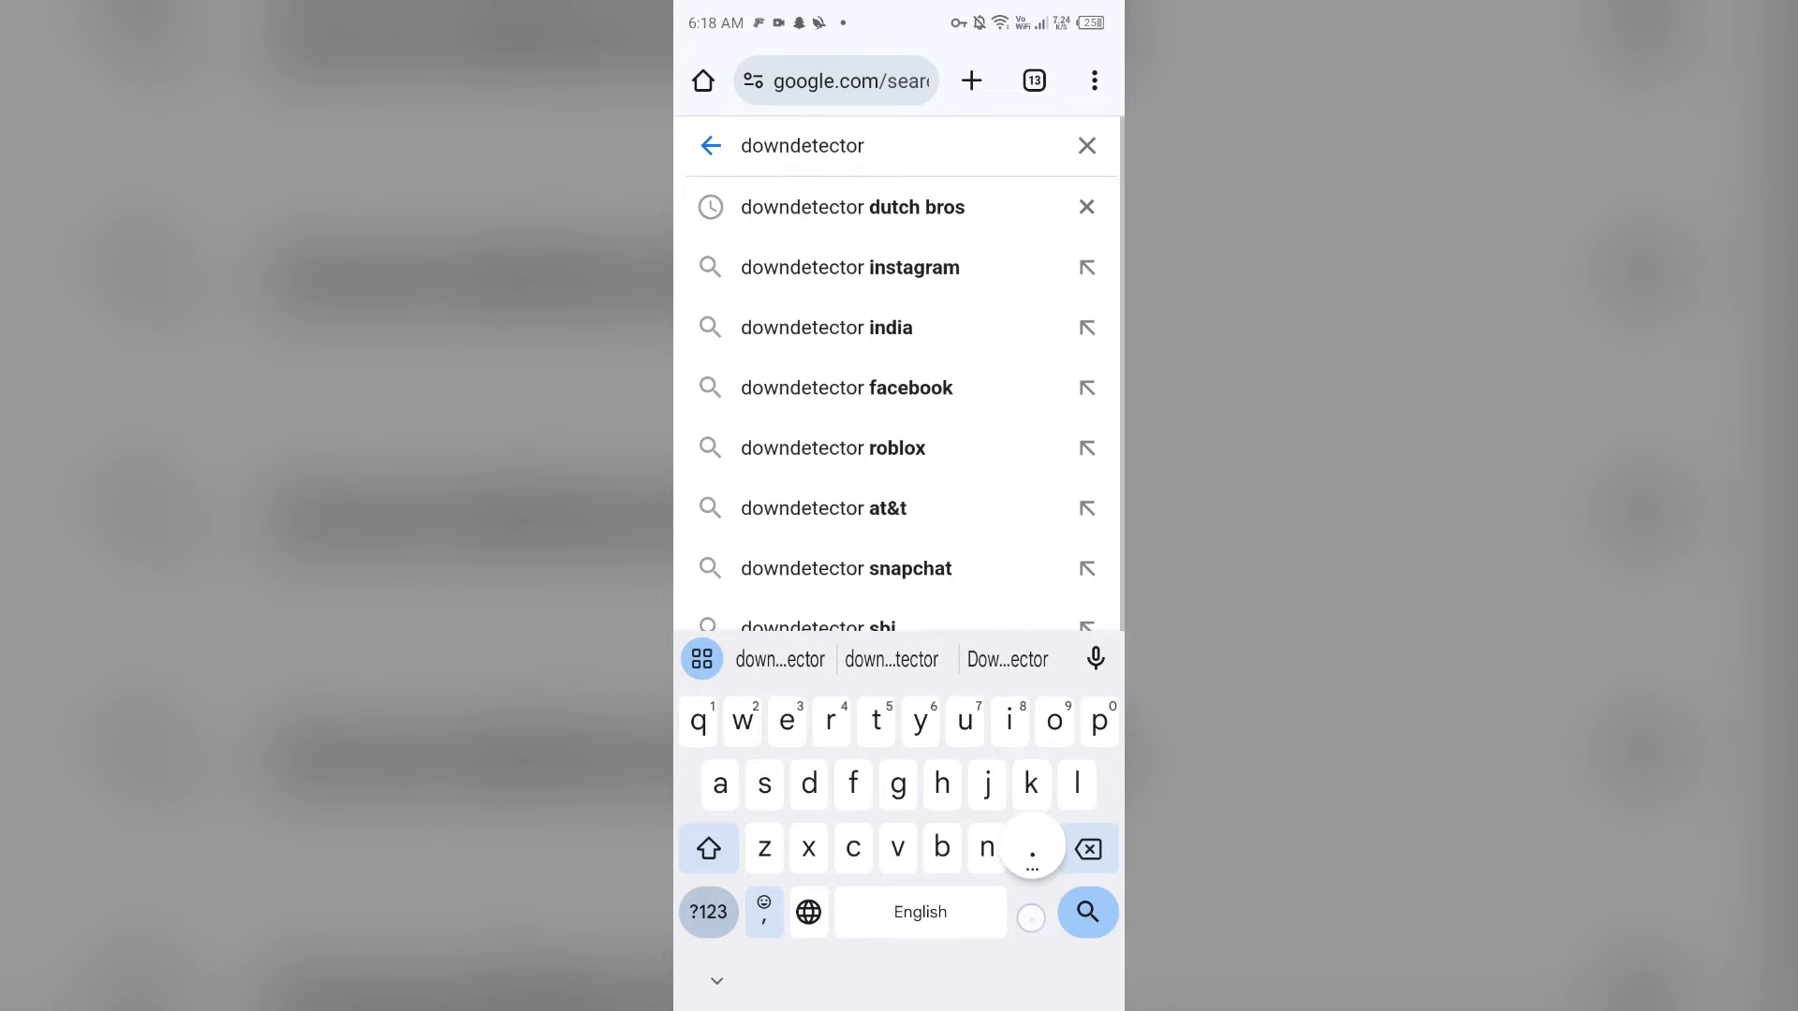
{"action": "type", "text": ".com"}
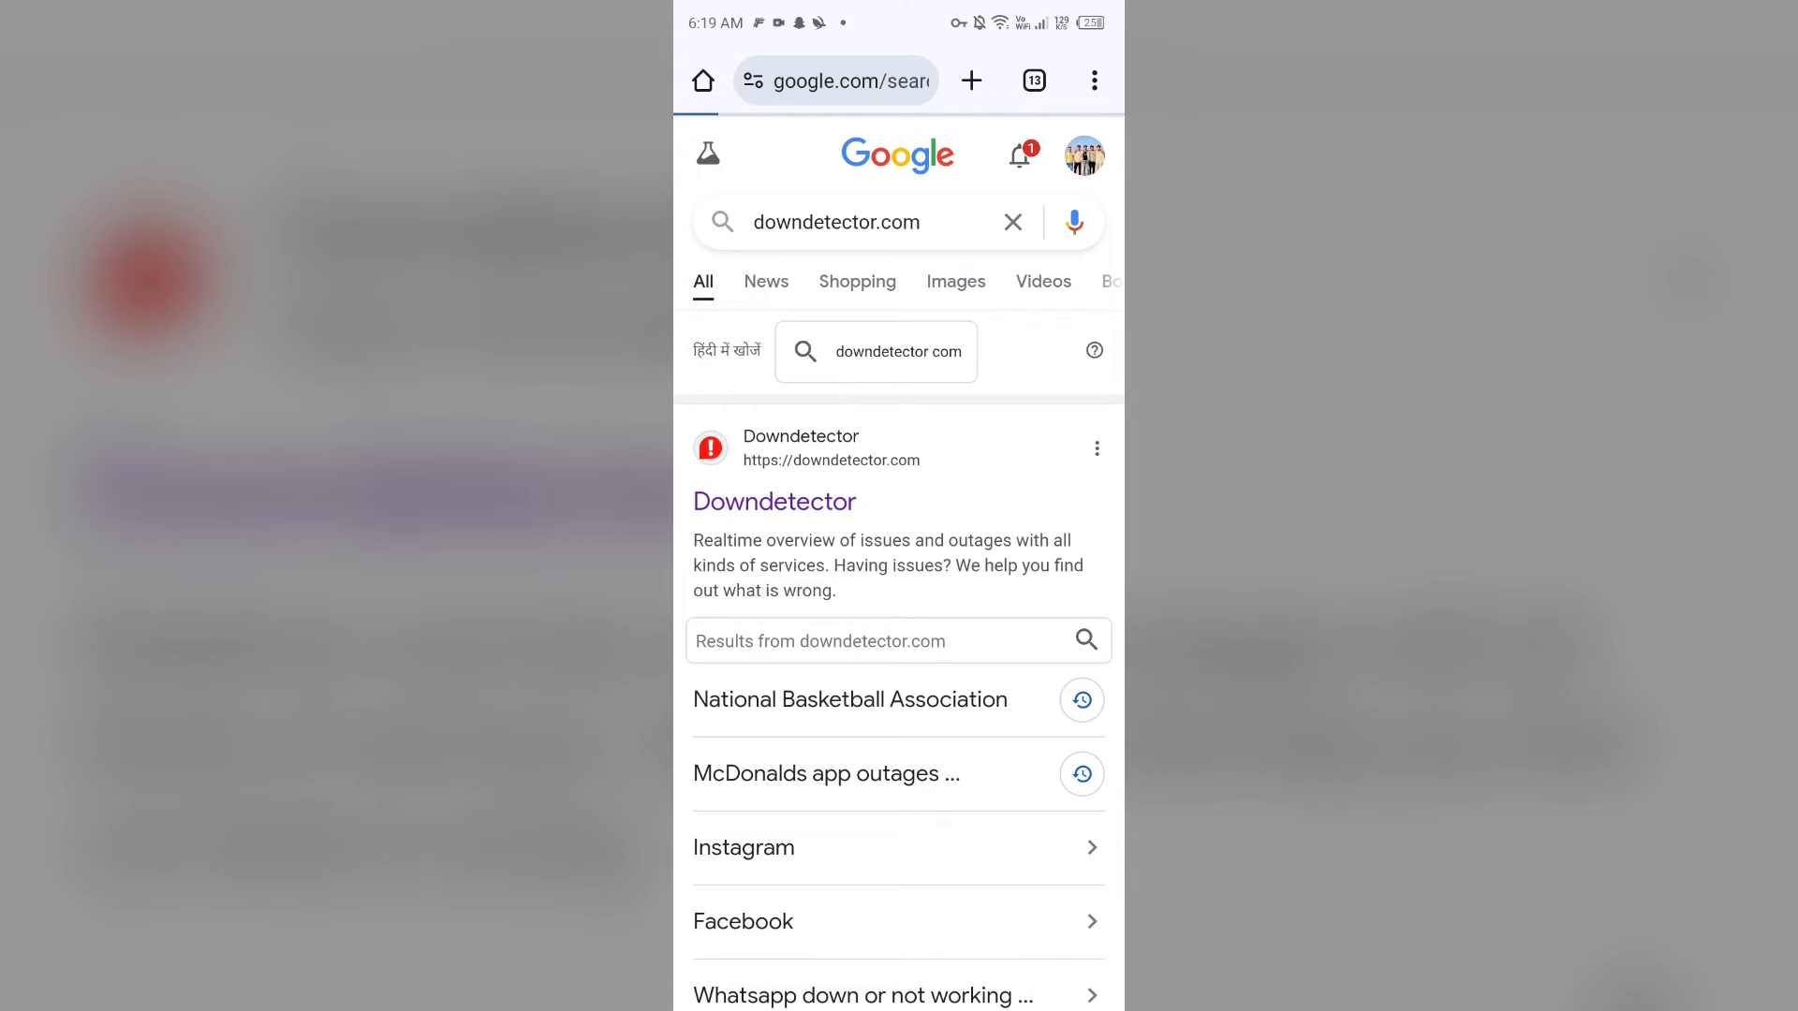
{"action": "left_click", "coordinate": [774, 502]}
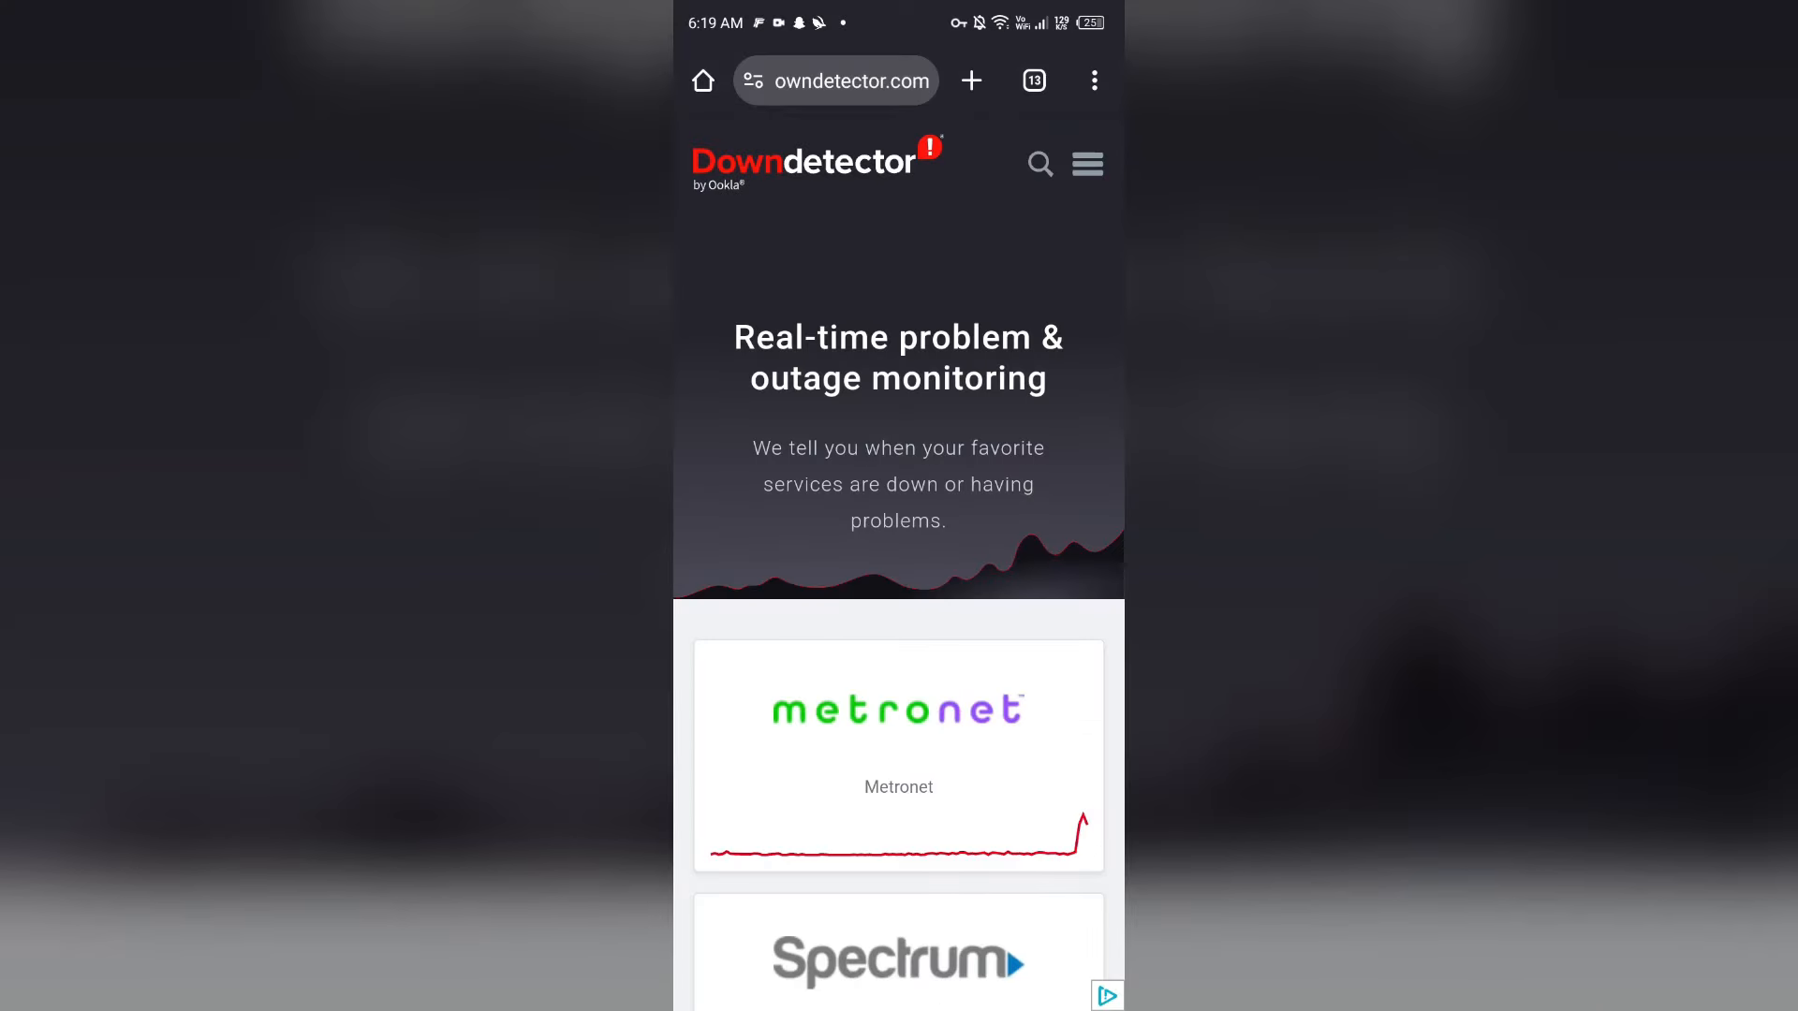
{"action": "left_click", "coordinate": [1039, 163]}
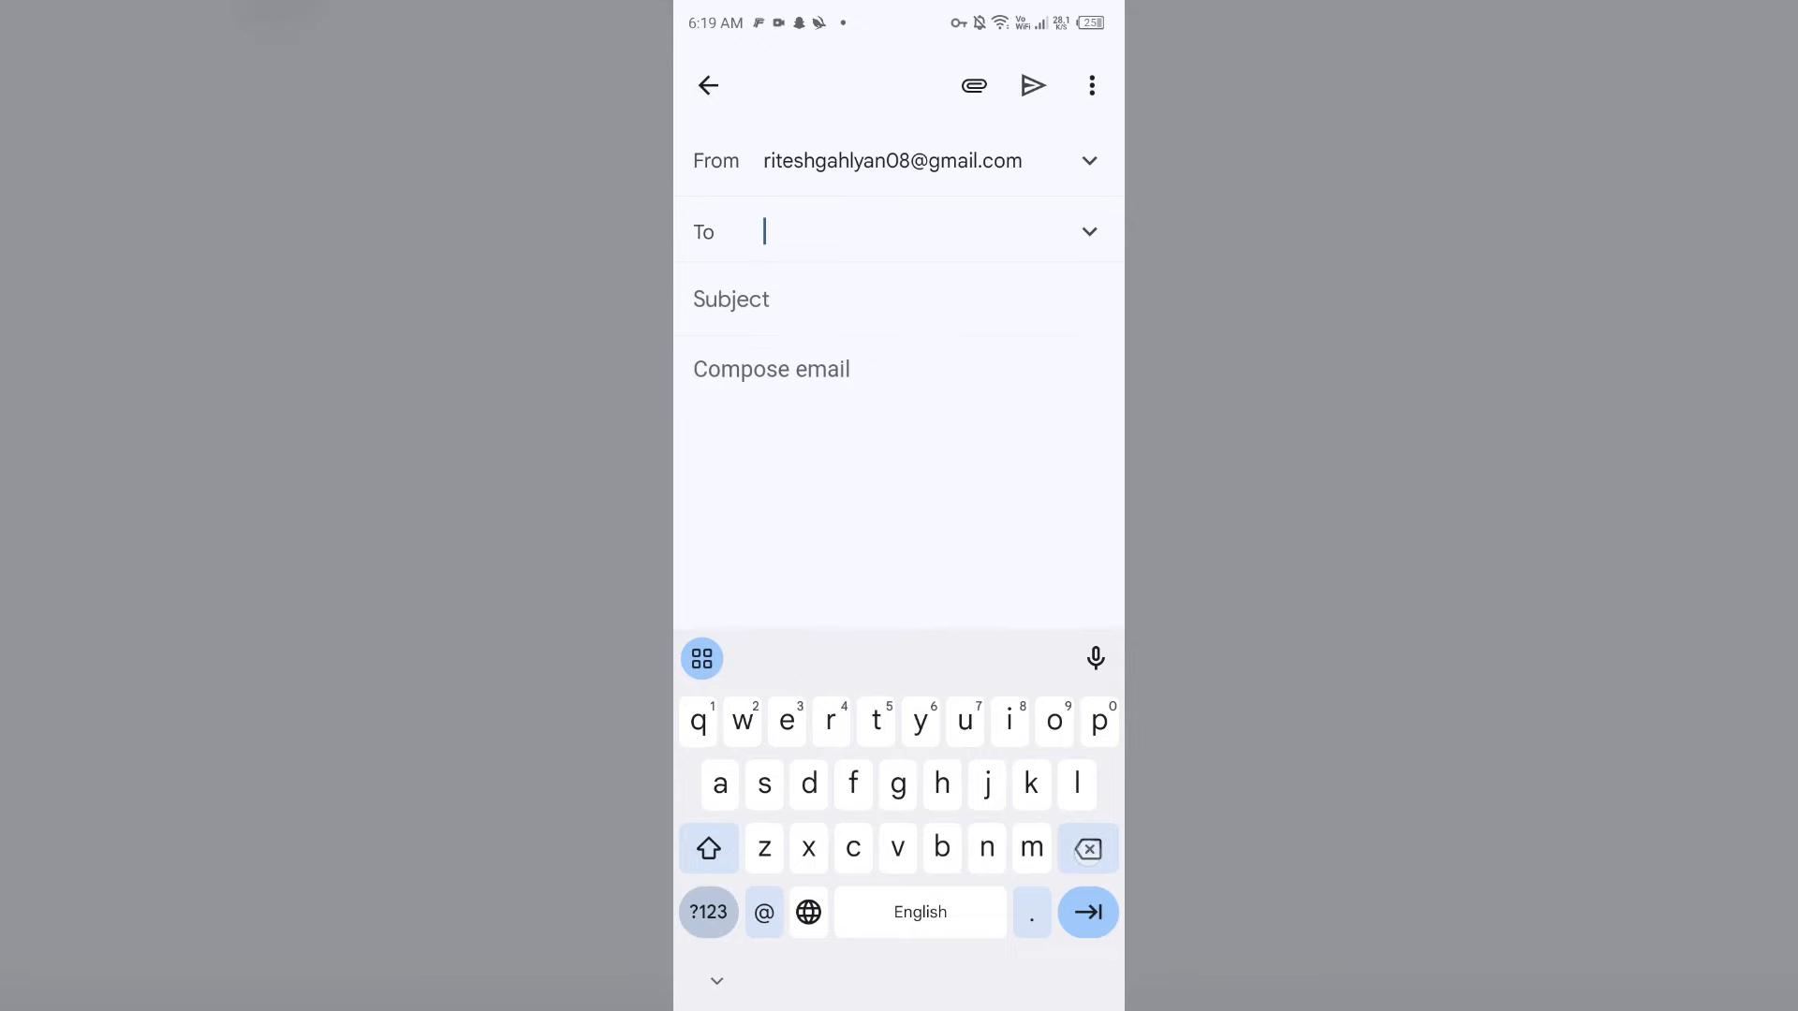
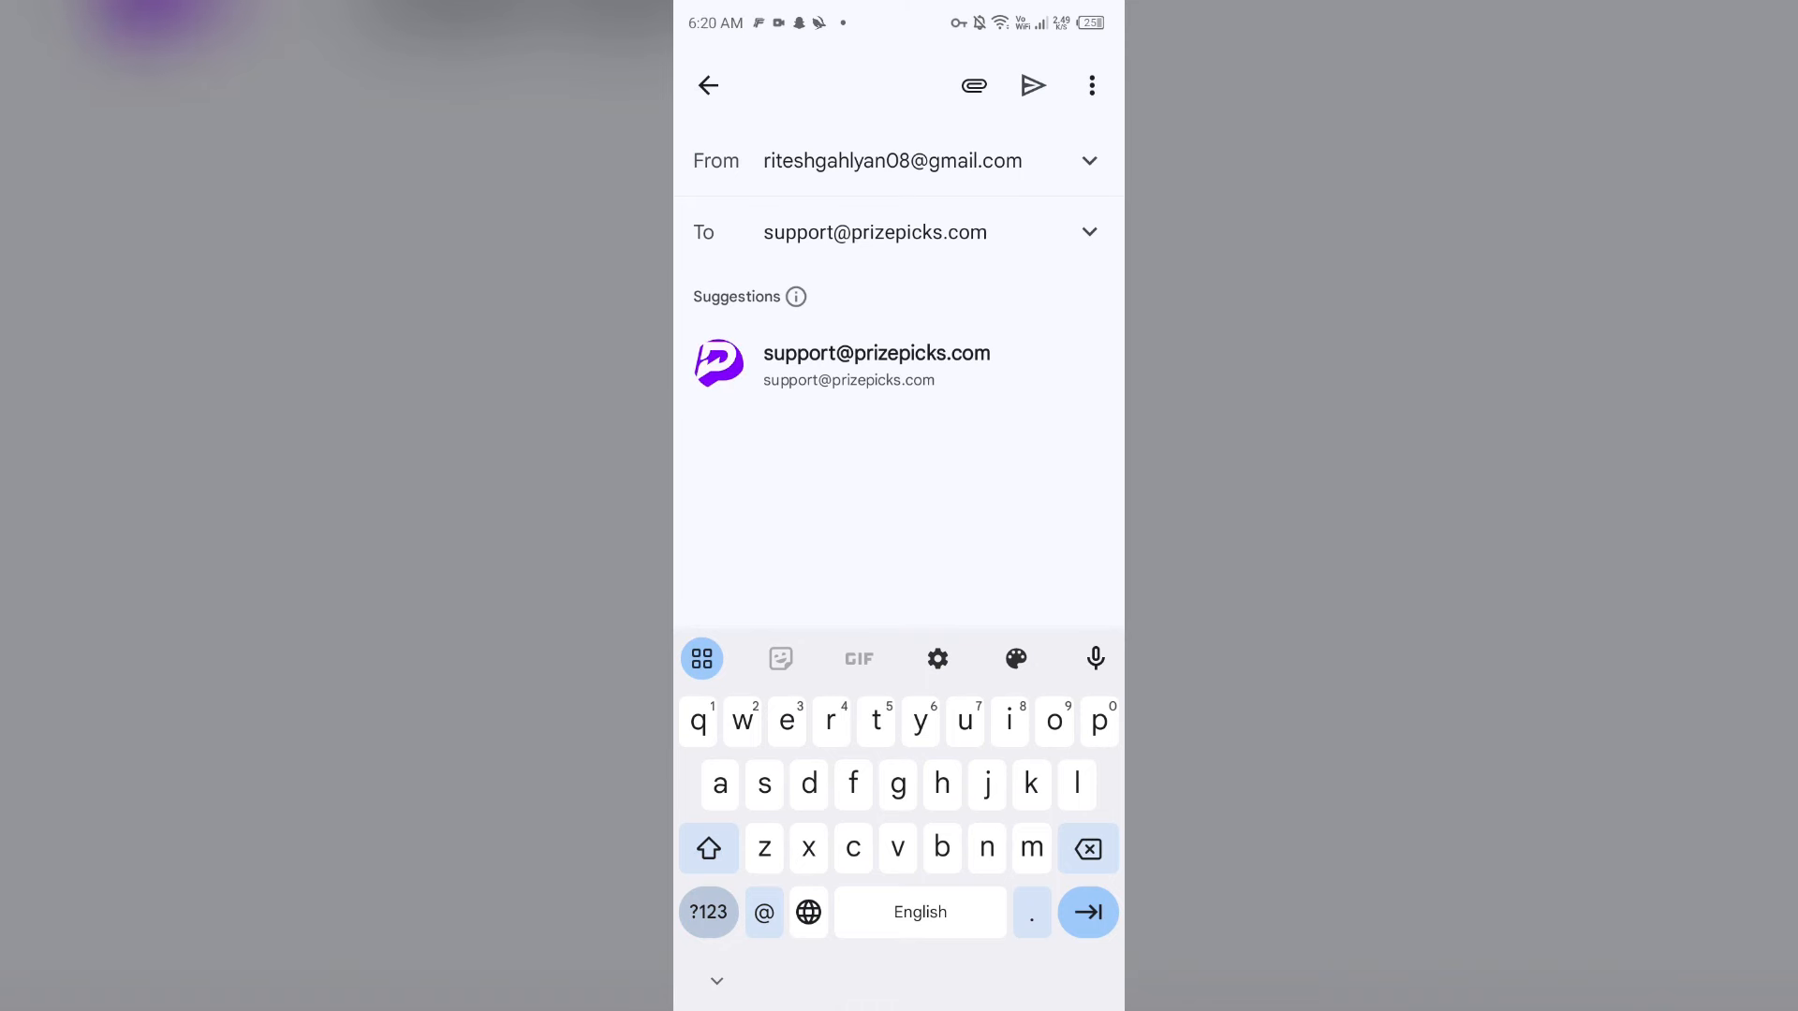
{"action": "left_click", "coordinate": [875, 232]}
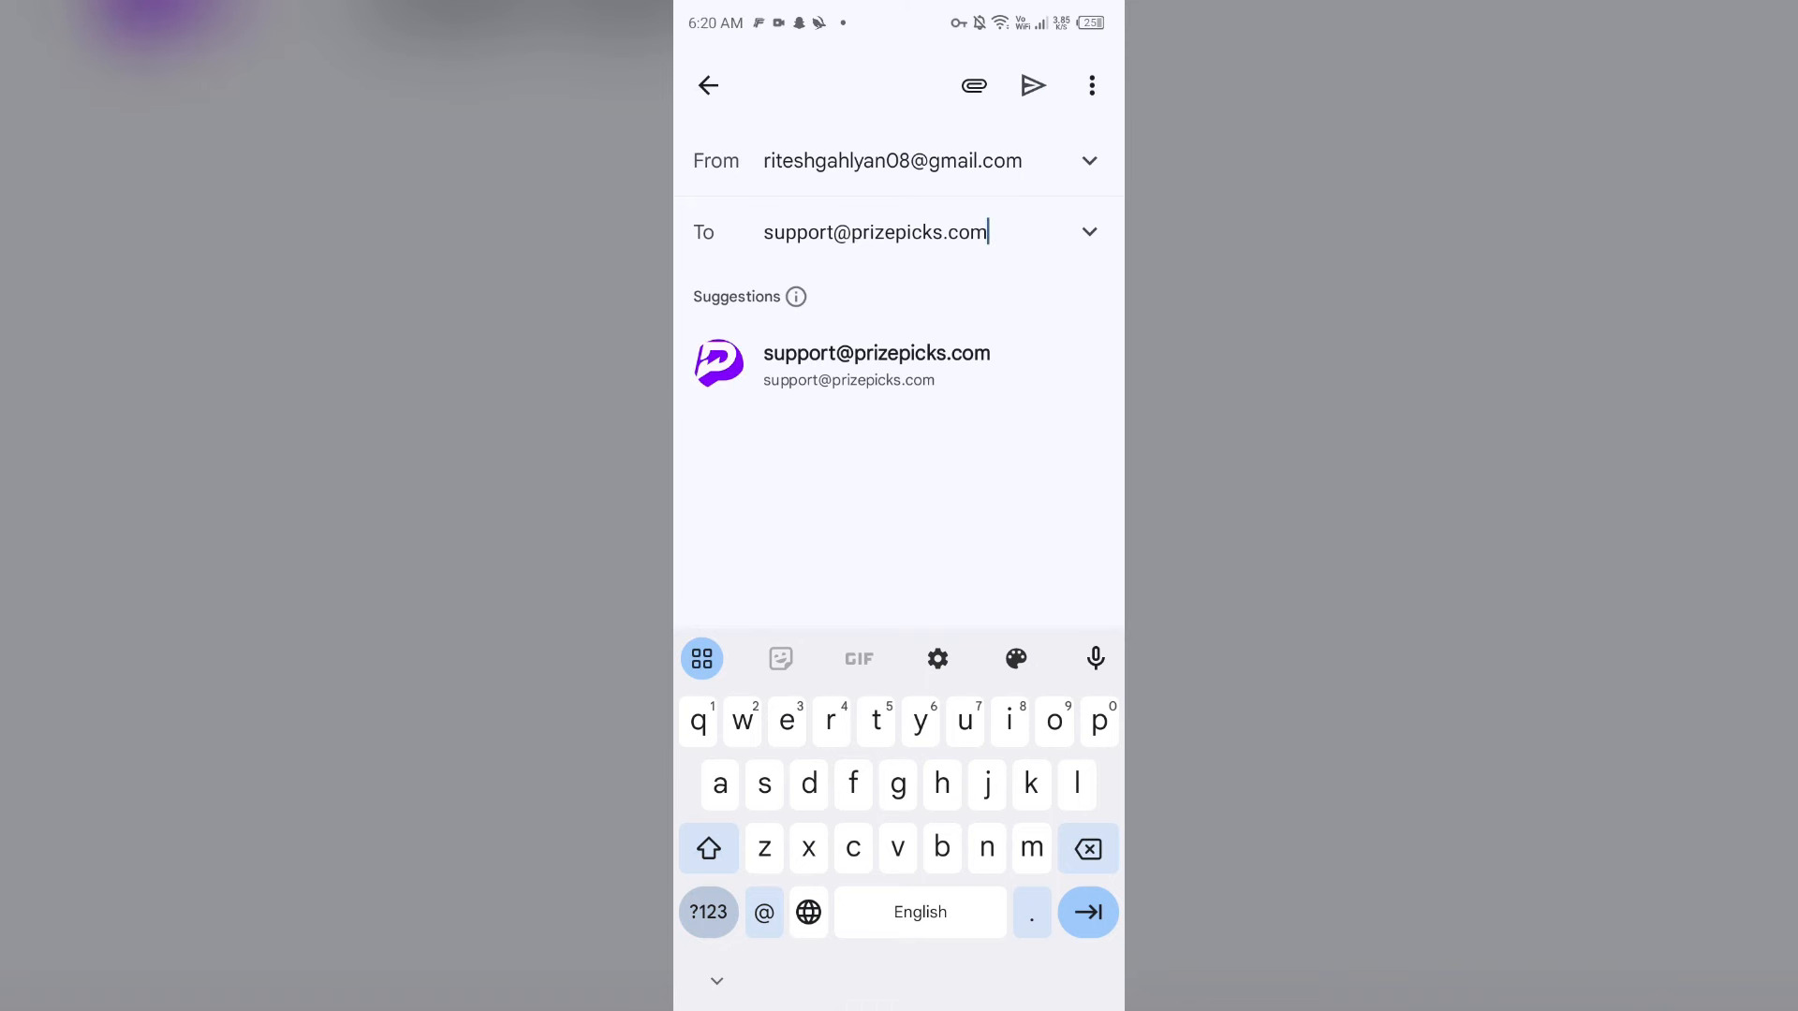
{"action": "left_click", "coordinate": [877, 354]}
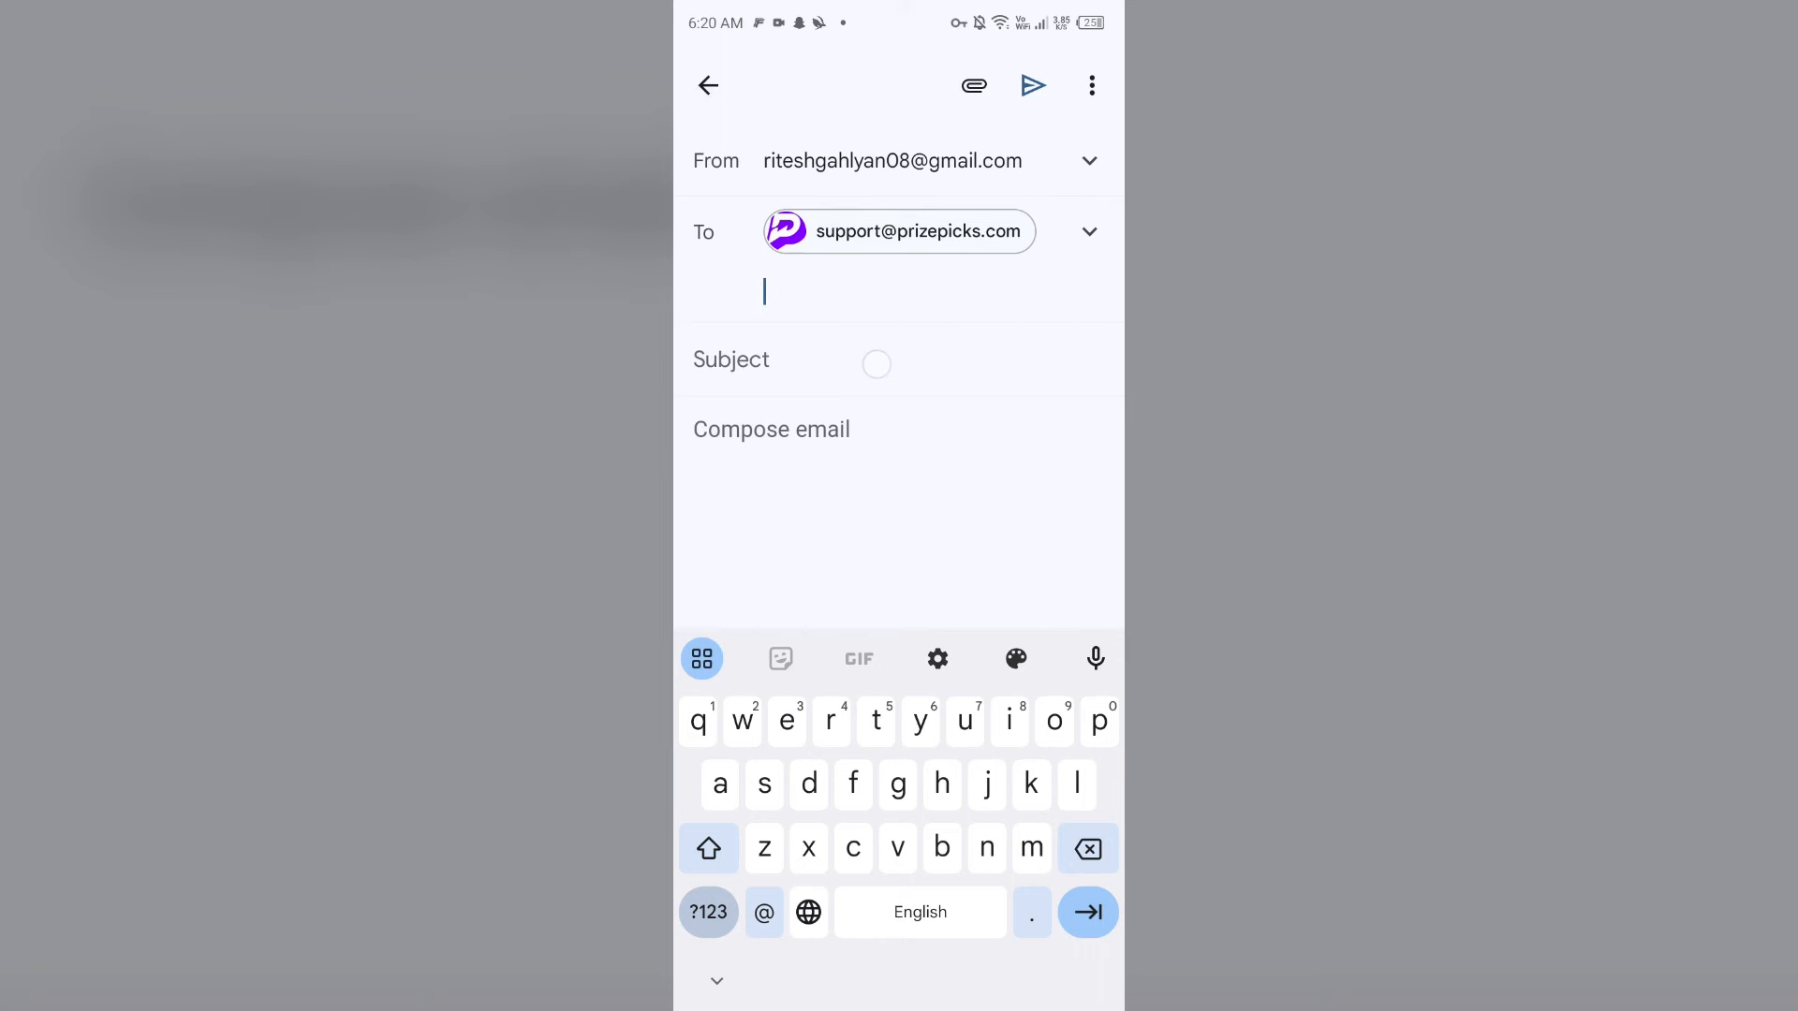